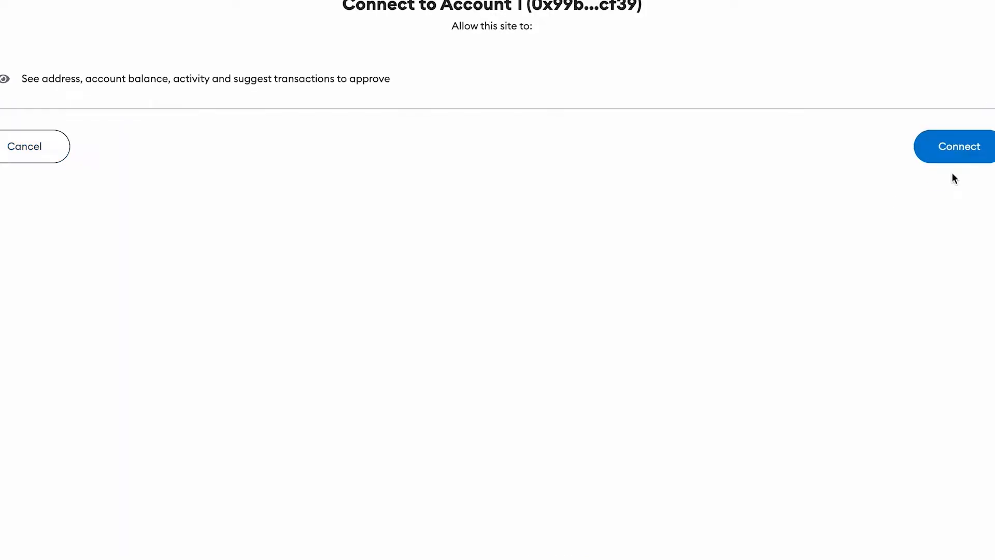
- Connect the MetaMask wallet to the site and upload filecoin.png from the Desktop
left_click(959, 147)
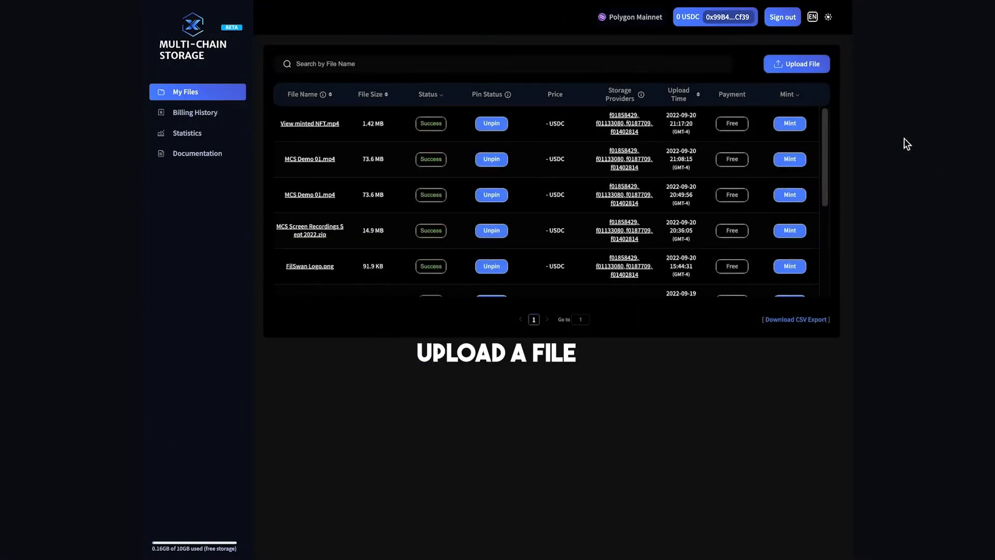
left_click(797, 63)
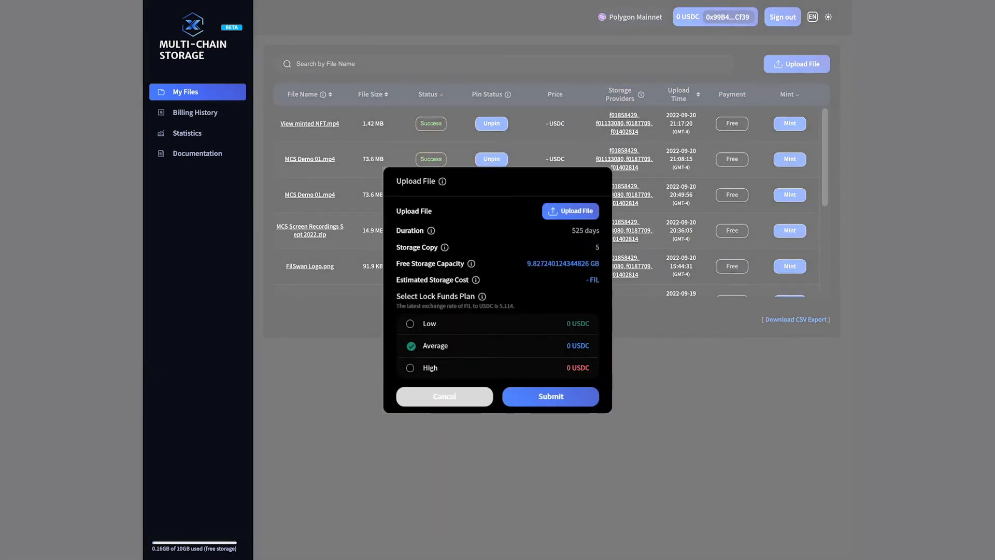
left_click(569, 211)
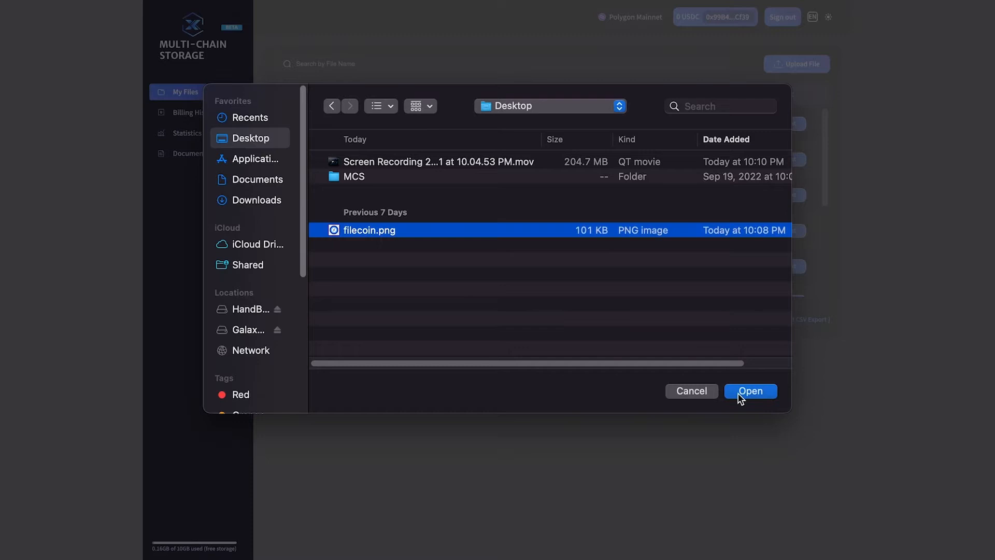
left_click(750, 390)
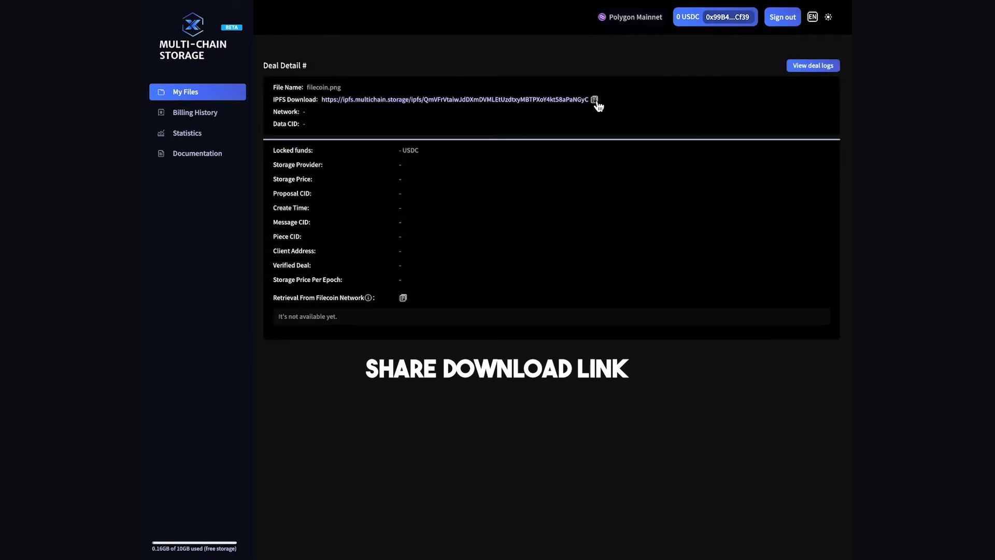
- Copy filecoin.png's IPFS download link, then go back to My Files
left_click(594, 99)
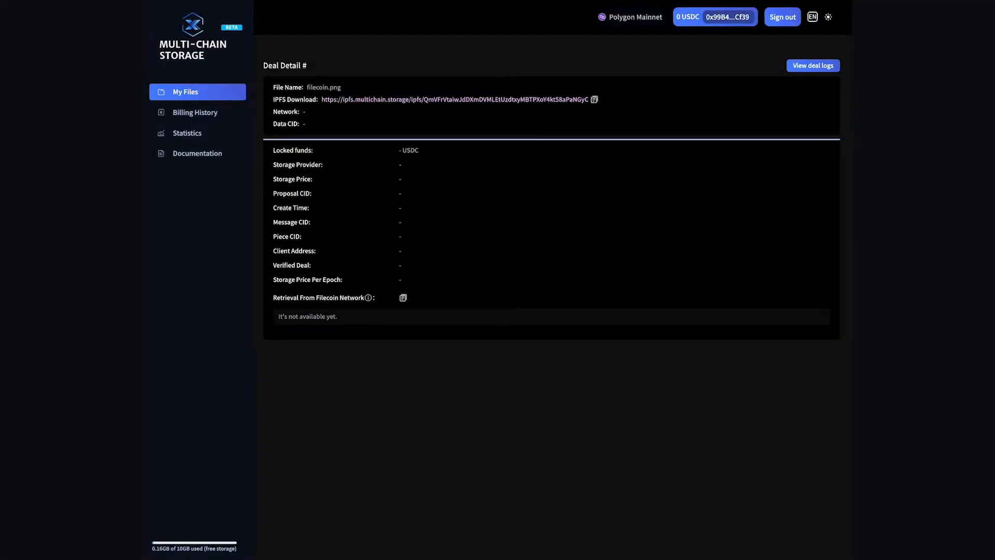
left_click(186, 92)
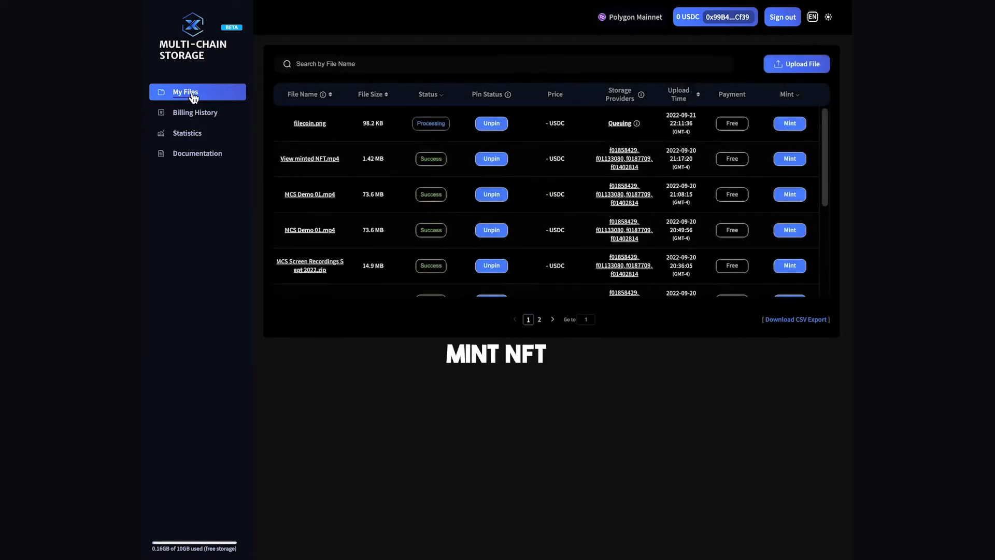
mouse_move(789, 123)
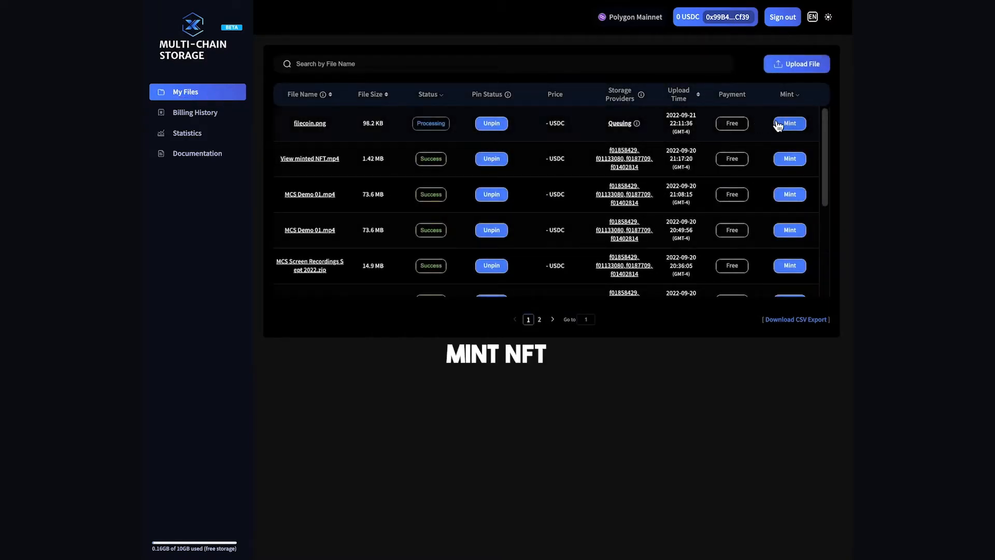
left_click(789, 123)
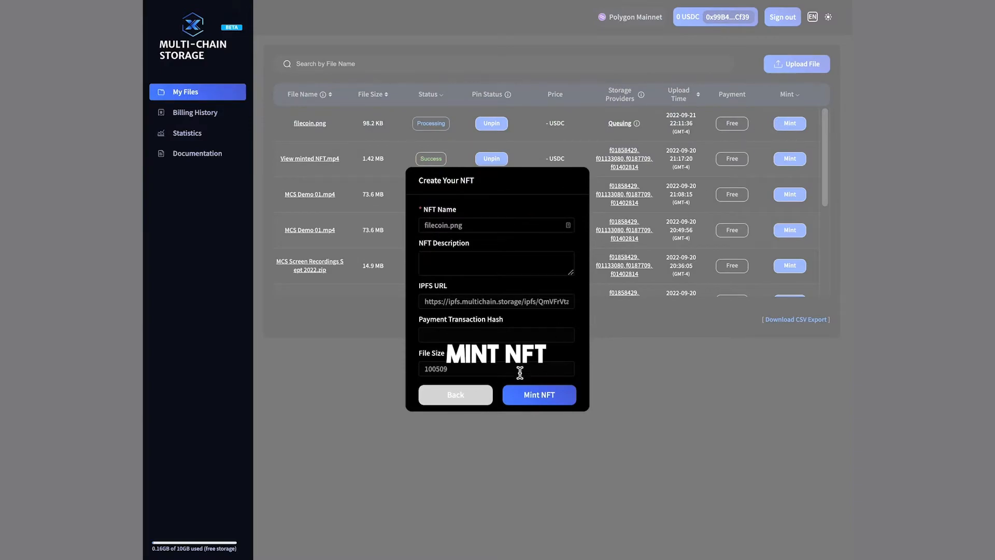
left_click(454, 394)
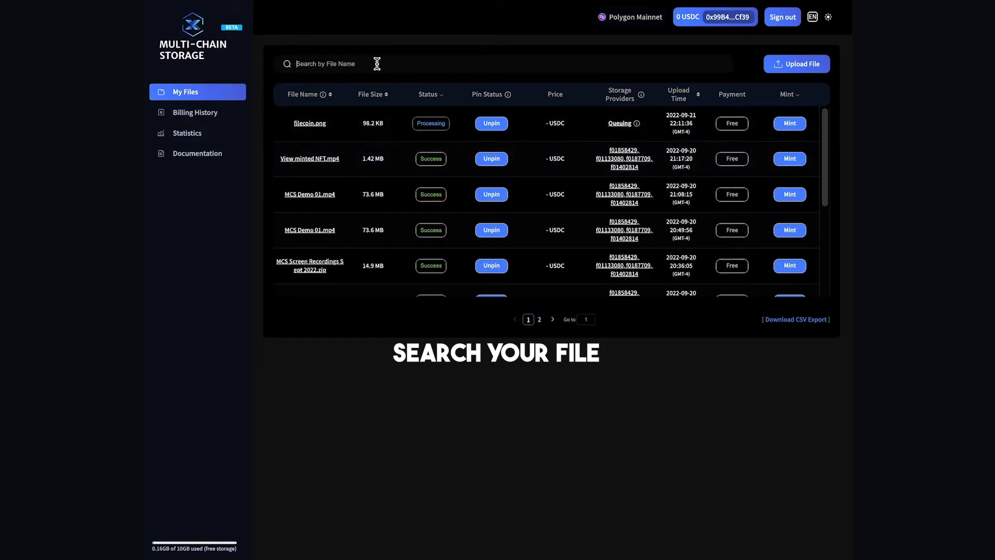
- Search 'filecoin', copy filecoin.png's Filecoin retrieval entry, and return to My Files
type("filecoin")
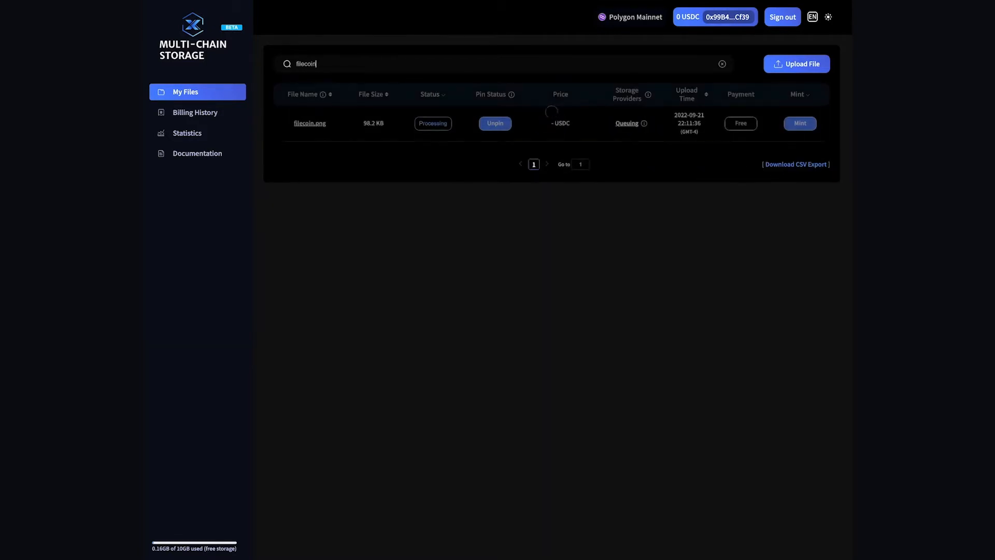
left_click(310, 123)
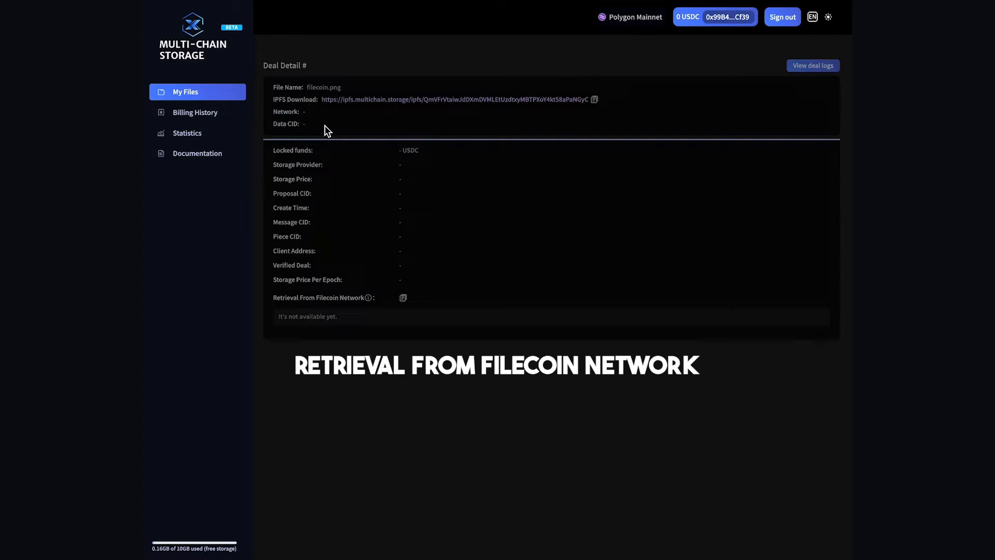
mouse_move(368, 298)
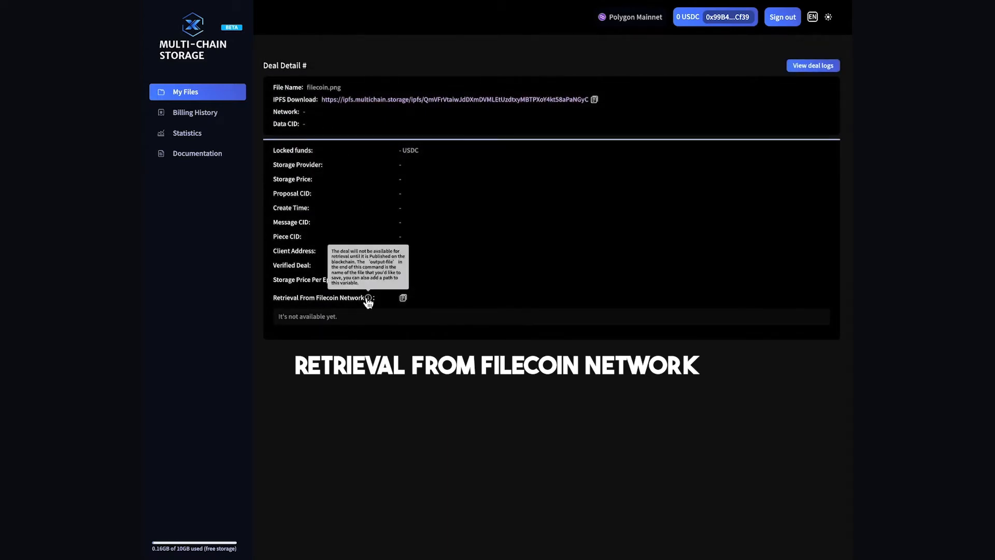
mouse_move(403, 300)
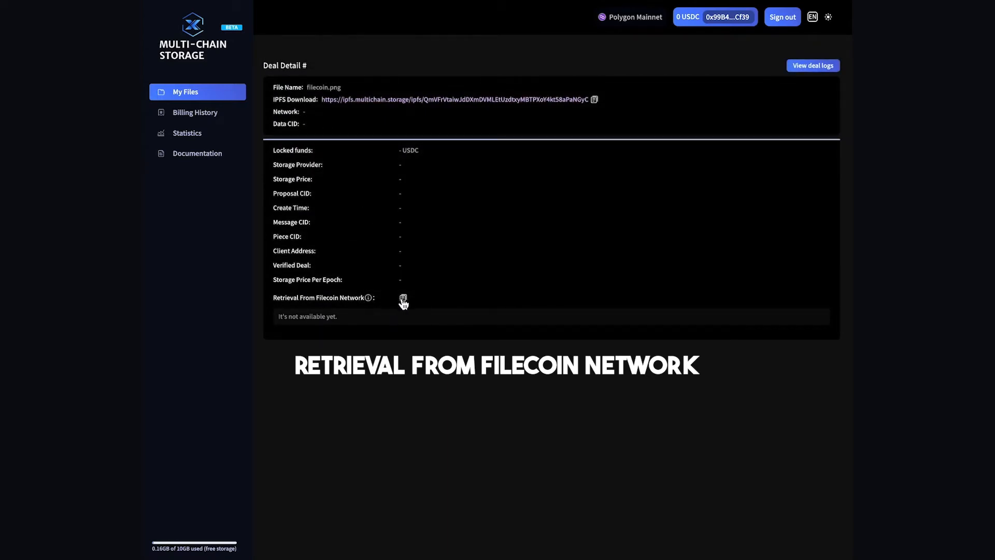
left_click(403, 299)
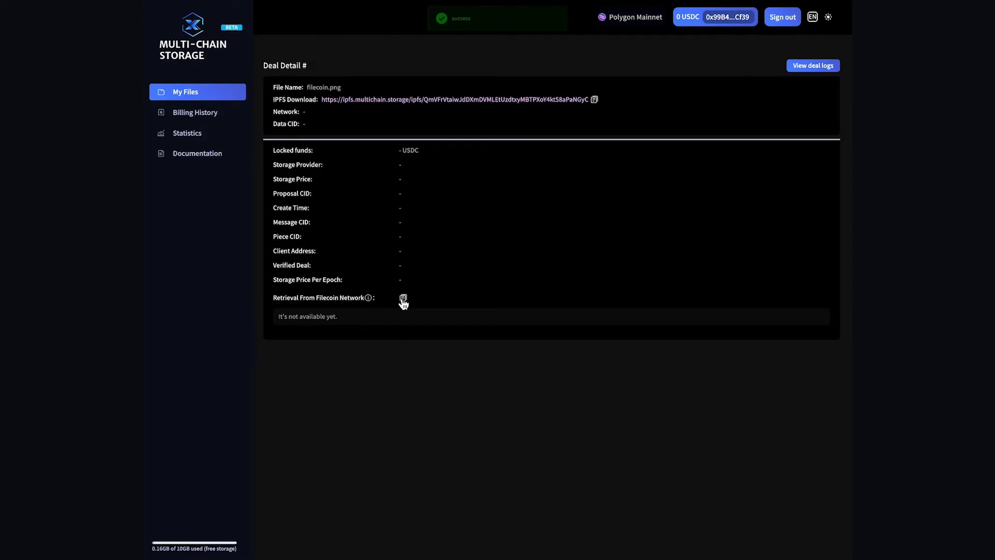
left_click(186, 91)
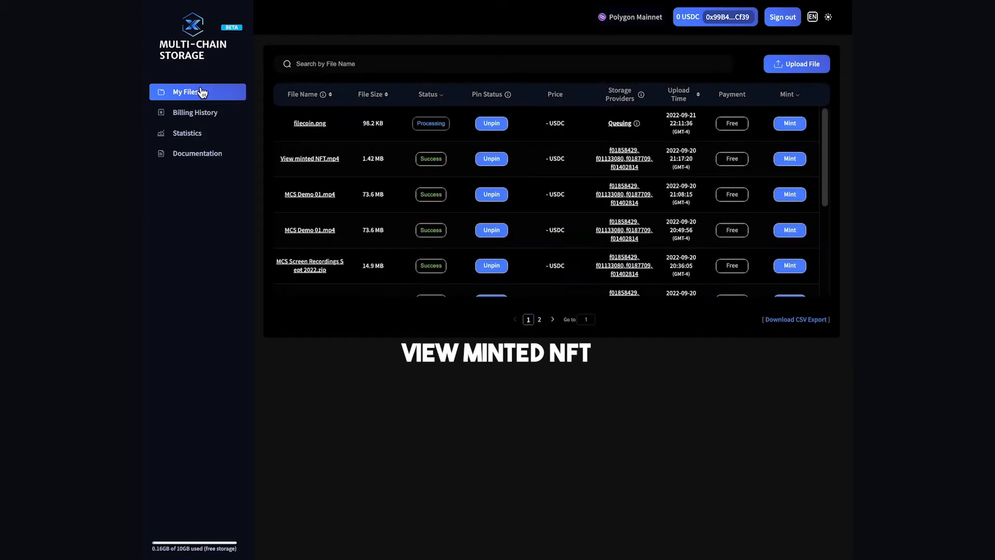
- View the minted FilSwan Logo.png NFT's OpenSea and transaction links, then close the popup
scroll("down", 3)
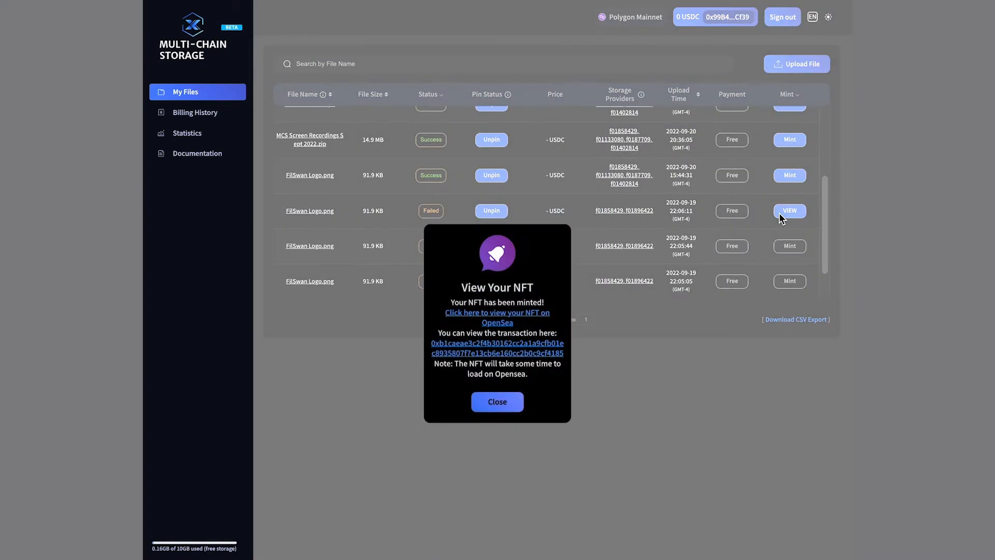
left_click(497, 317)
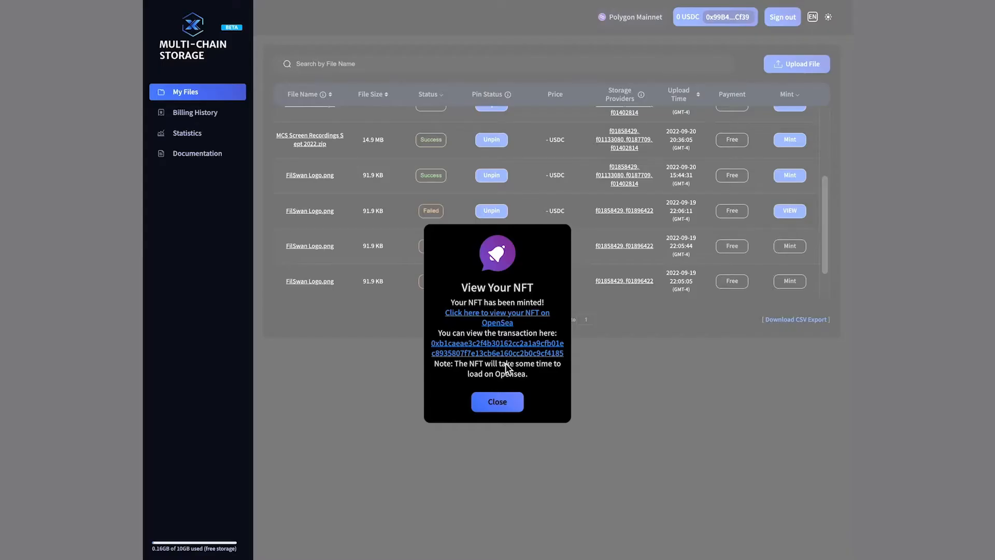
left_click(497, 348)
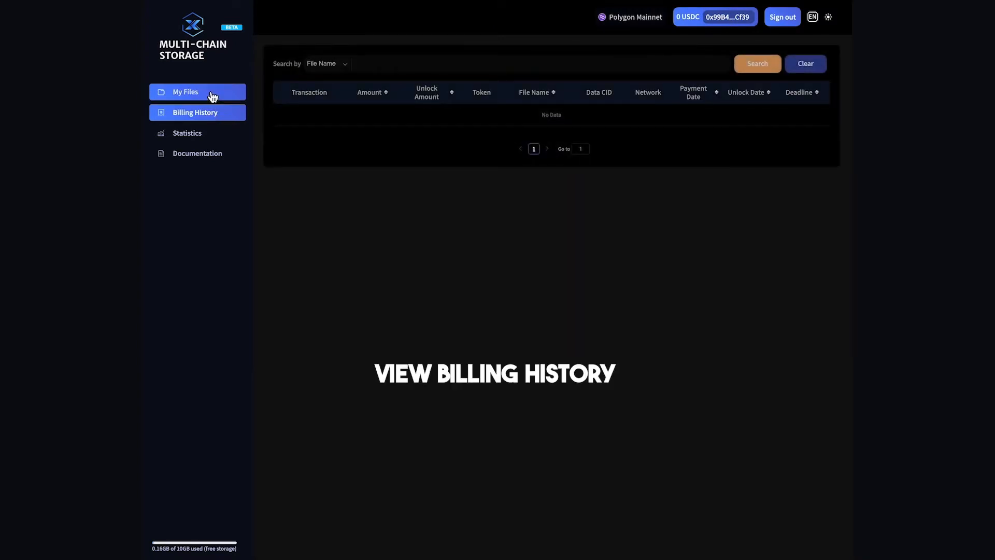
- From My Files, open MCS Demo 01.mp4's deal details and view its deal logs
left_click(186, 91)
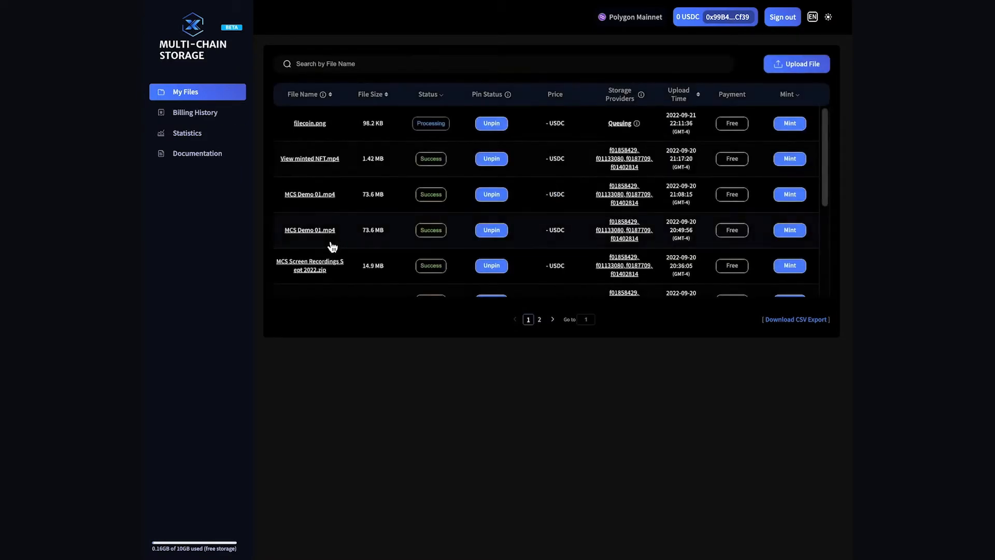
left_click(623, 195)
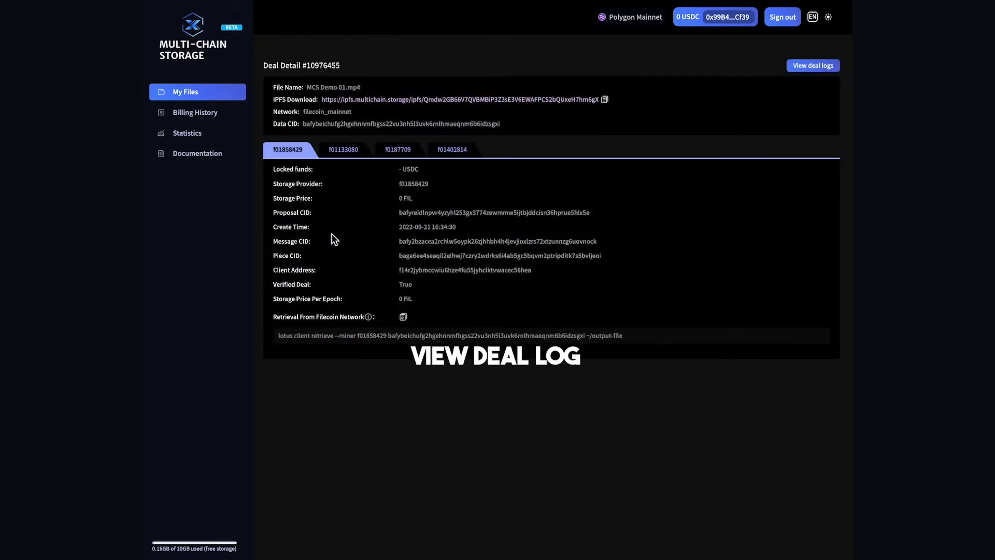
left_click(812, 66)
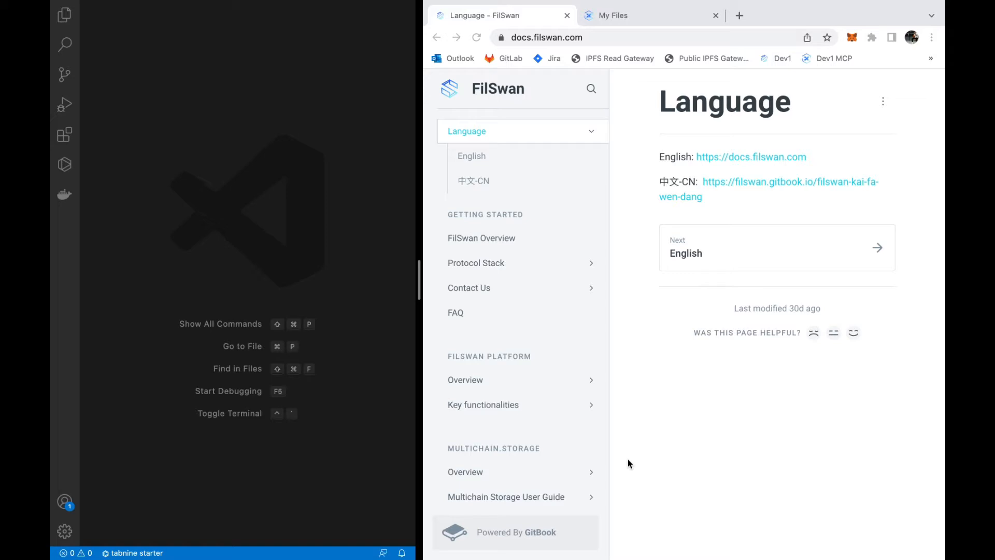
mouse_move(652, 119)
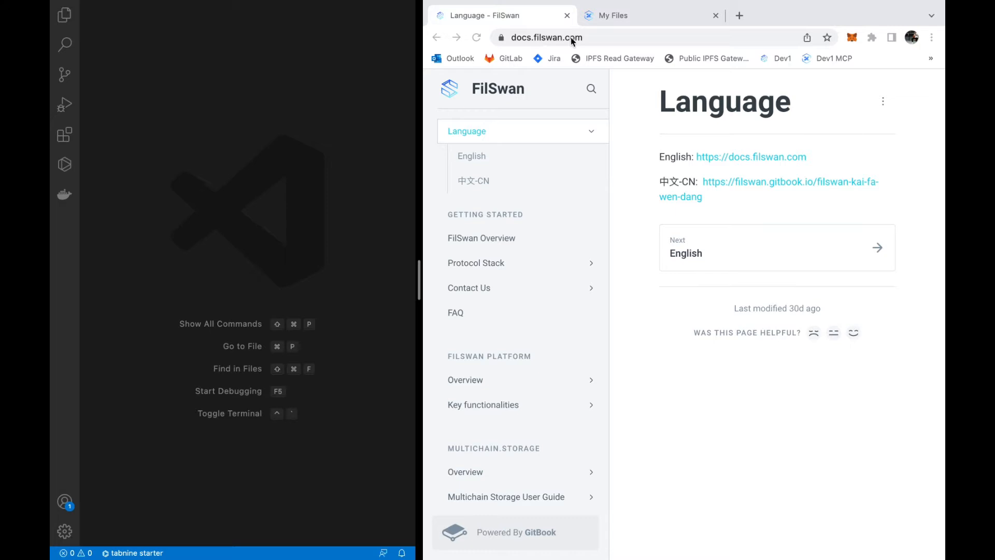
- Navigate Developer Quickstart > SDK > js mcs SDK to its Get Started page
scroll("down", 3)
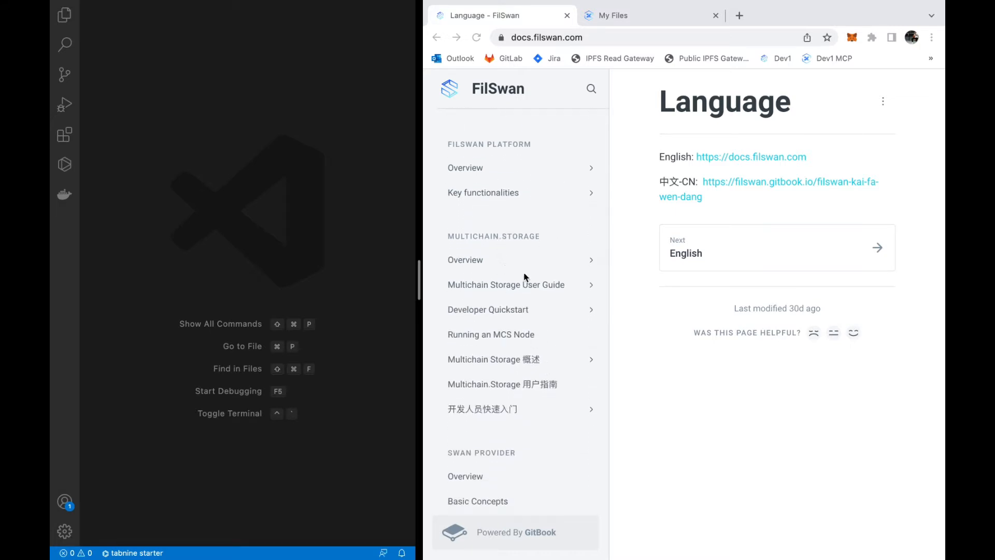
left_click(488, 309)
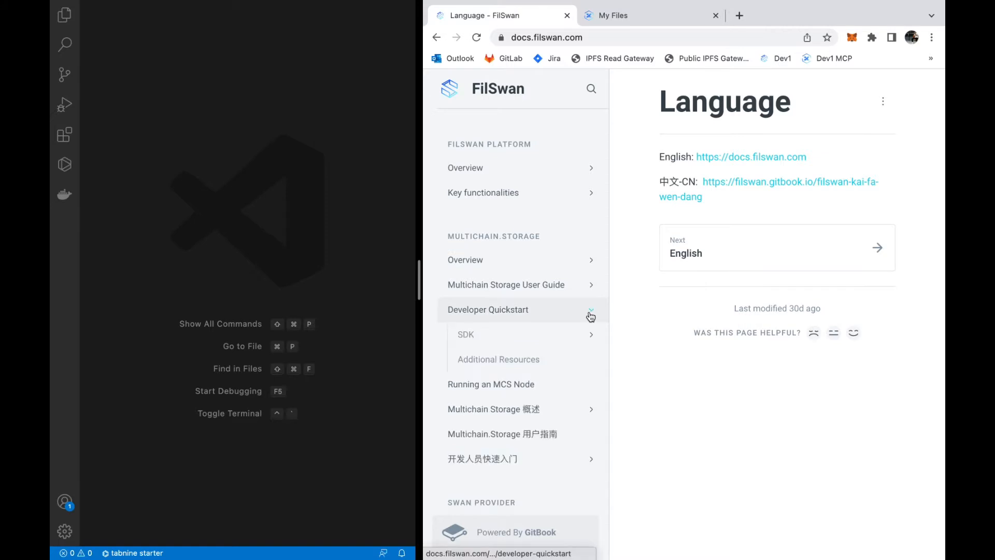
left_click(465, 334)
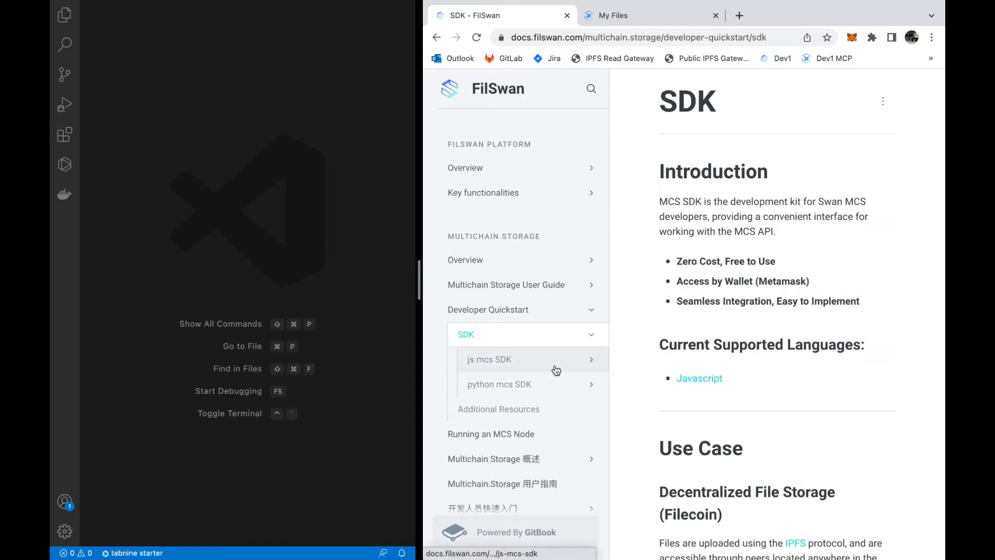
left_click(489, 359)
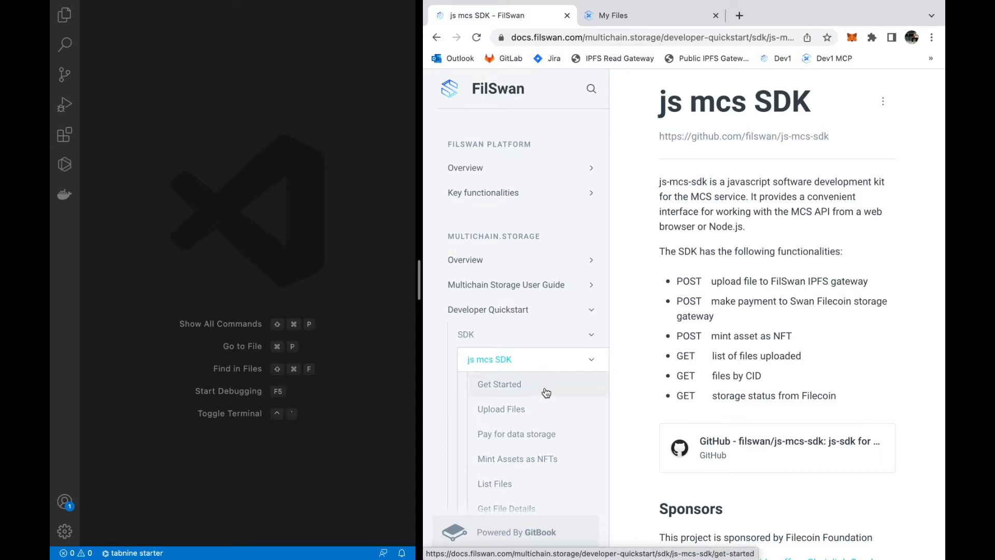
left_click(500, 384)
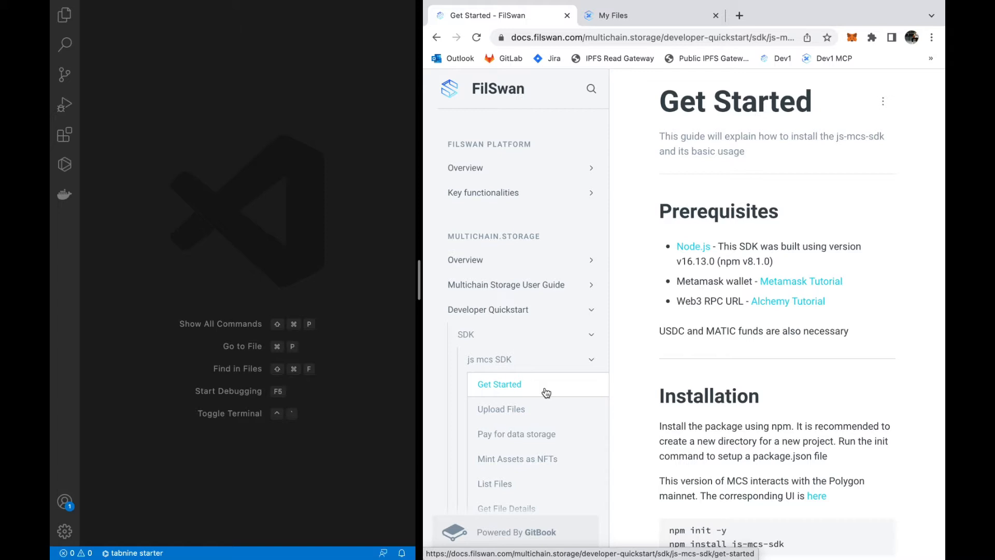
mouse_move(700, 258)
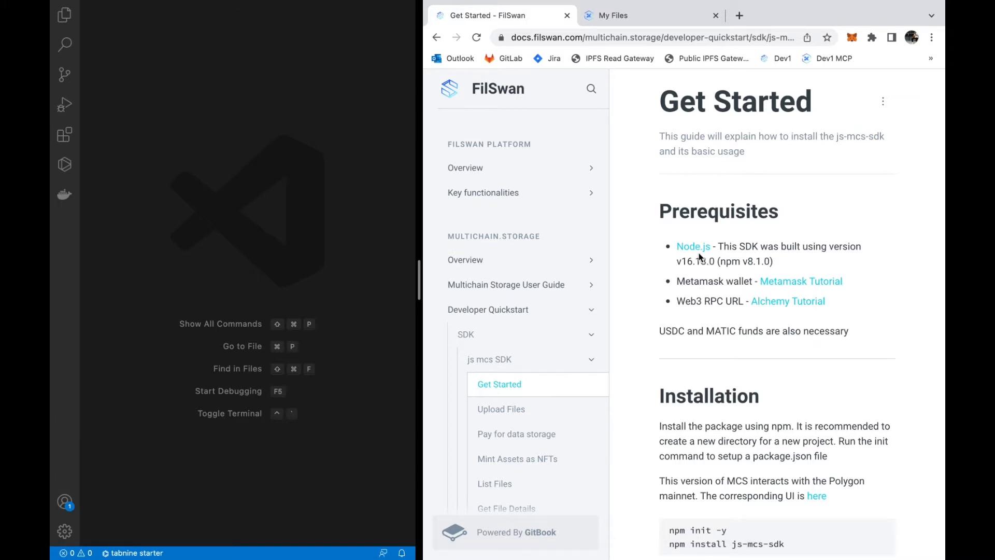
mouse_move(800, 281)
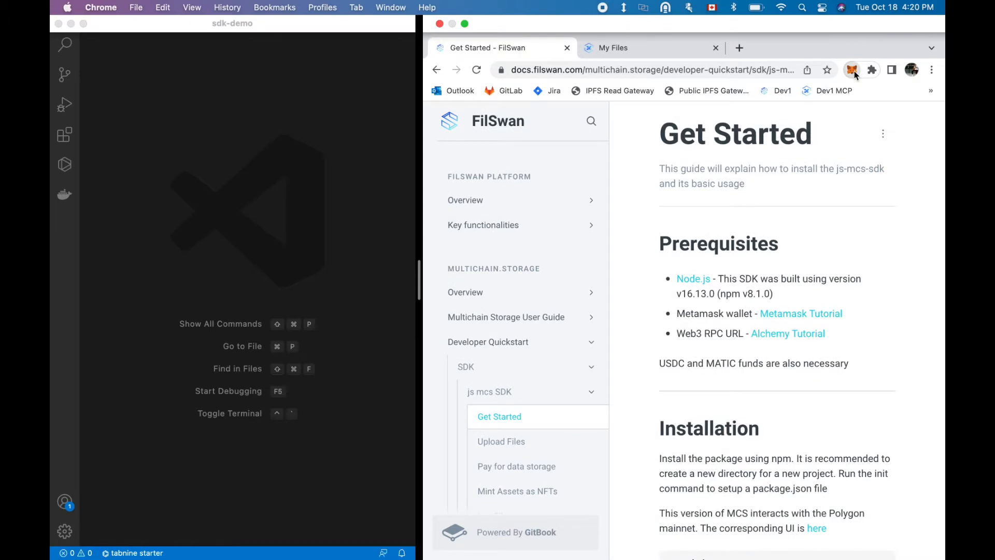
mouse_move(912, 311)
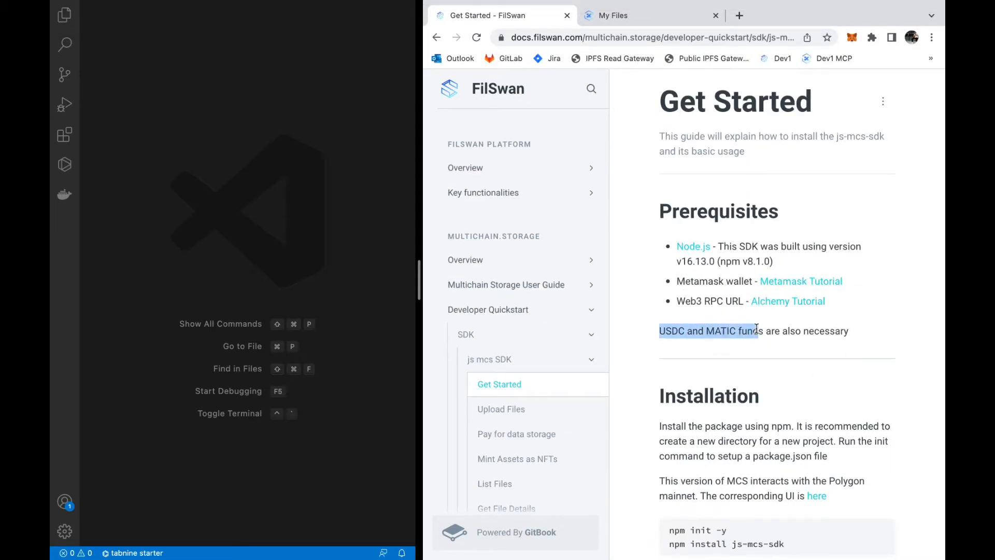
- Scroll the Get Started page down to the npm Installation commands
scroll("down", 3)
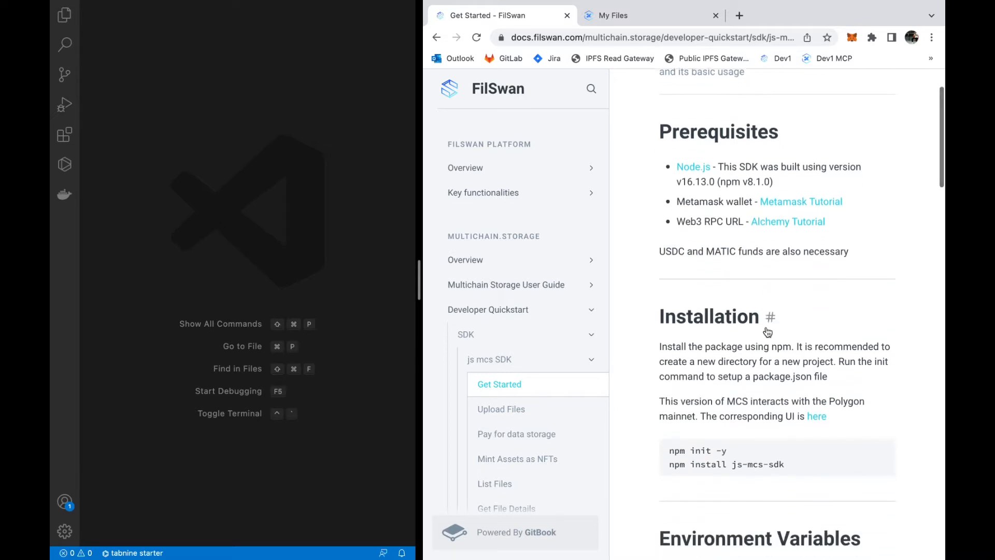
mouse_move(299, 487)
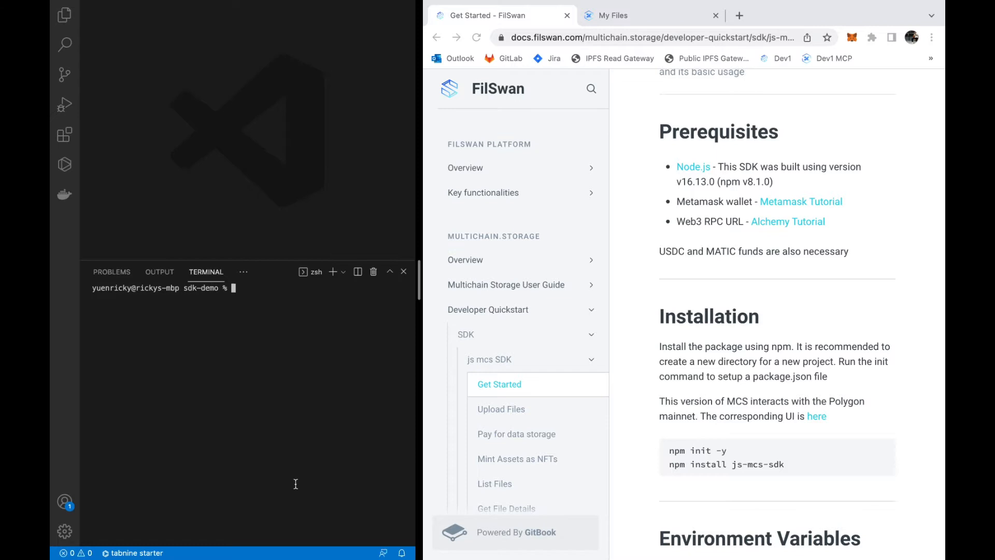
- Run npm init and npm install js-mcs-sdk in the terminal
type("npm i")
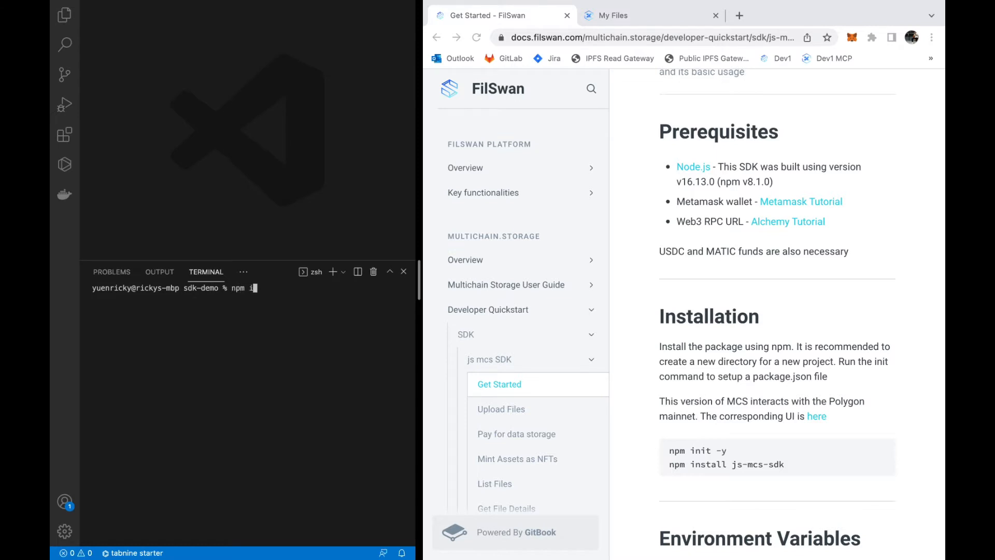
key("Return")
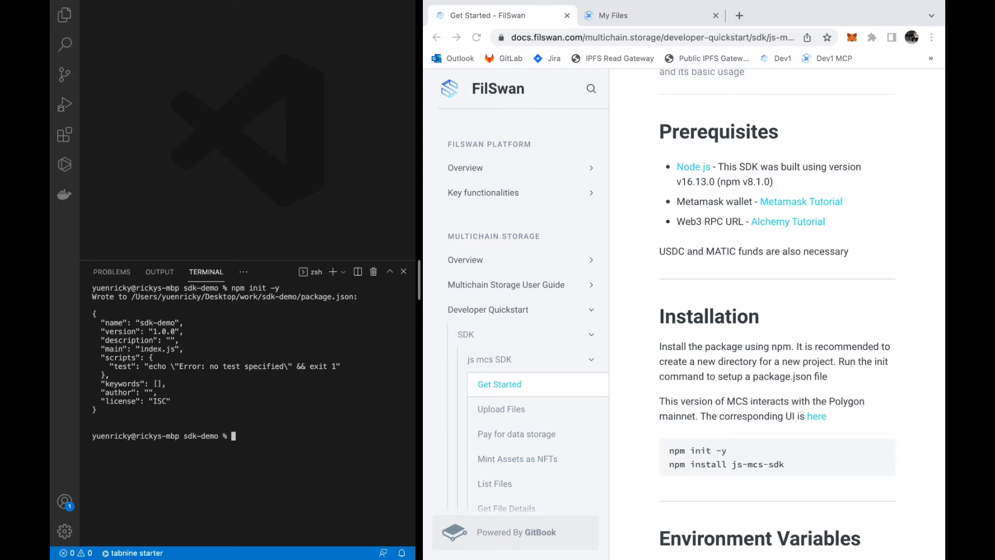
type("npm install")
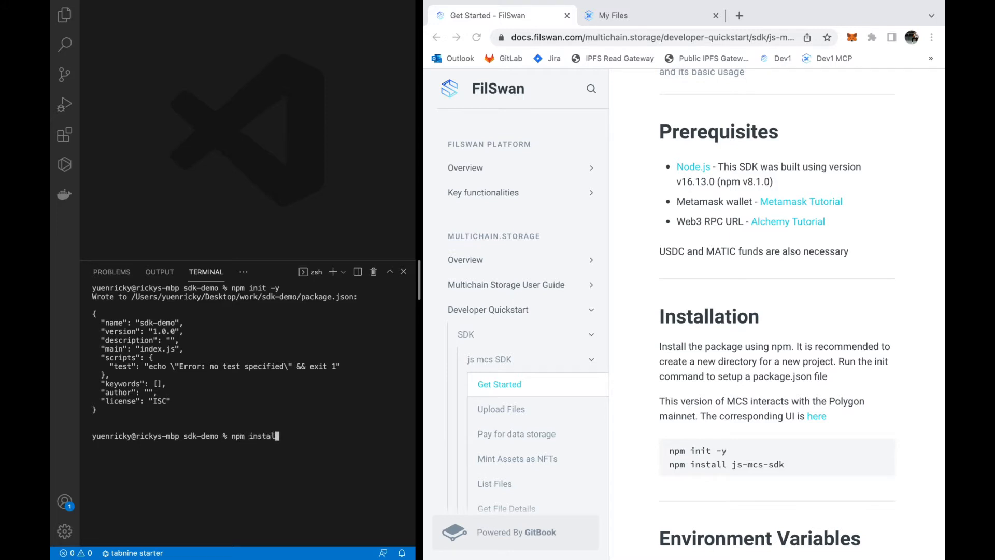
type("js-mcs-")
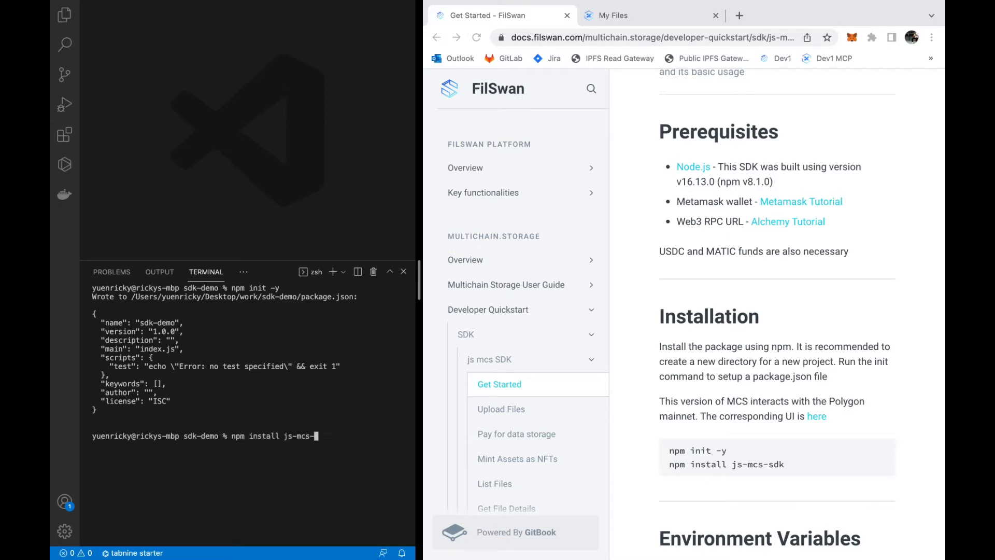
key("Return")
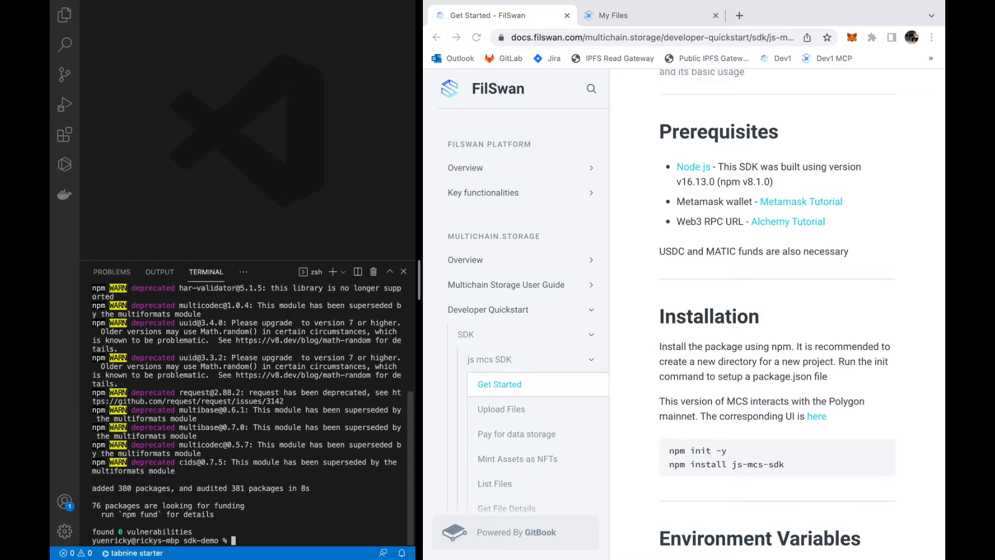
- Show the project files in Explorer and start a new file in the folder
left_click(65, 14)
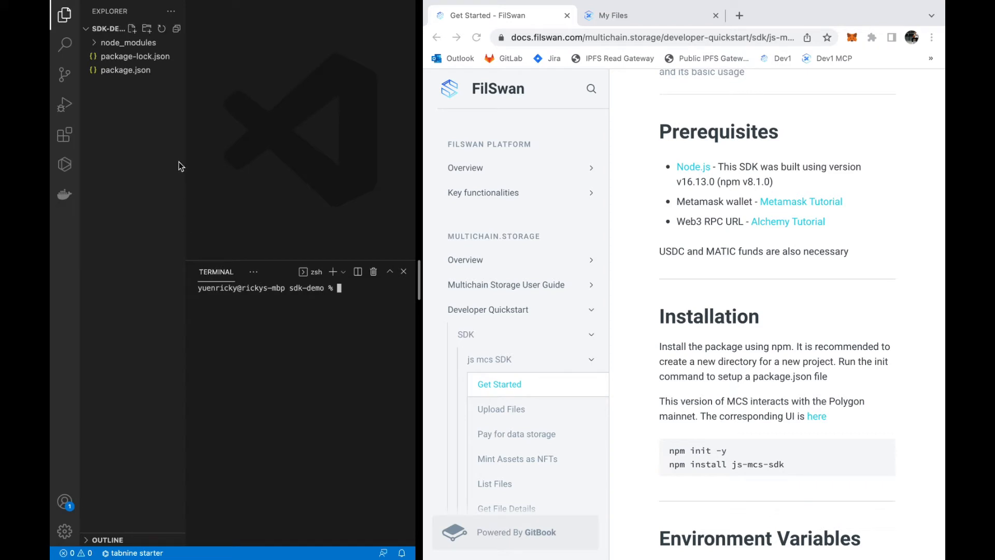
scroll("down", 3)
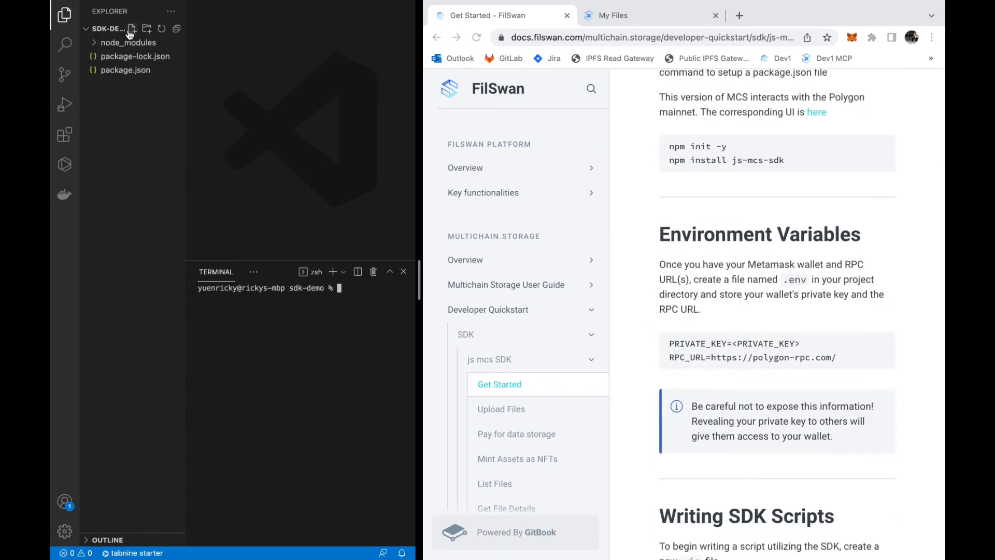
left_click(132, 28)
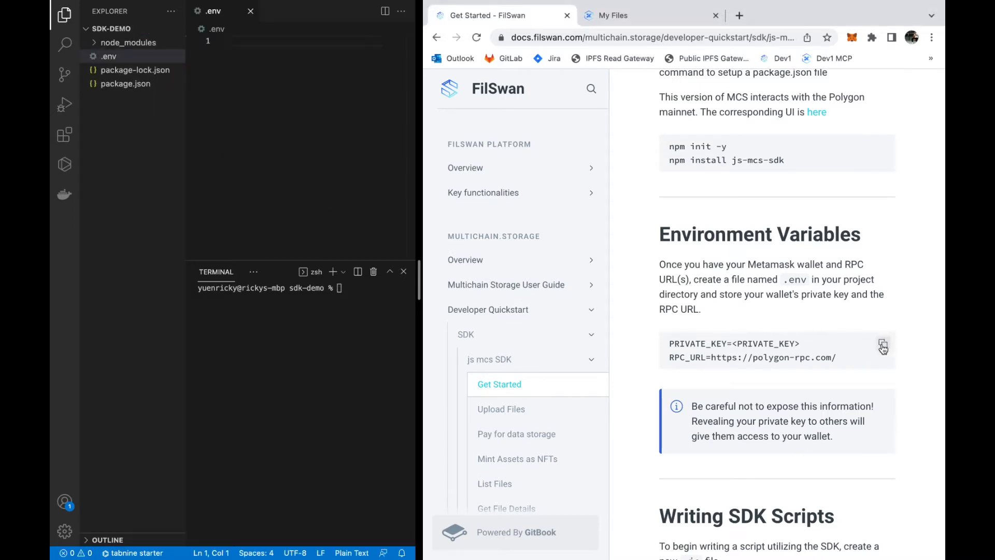
- Copy the PRIVATE_KEY/RPC_URL template from the docs and open Account 3's details in MetaMask
left_click(882, 347)
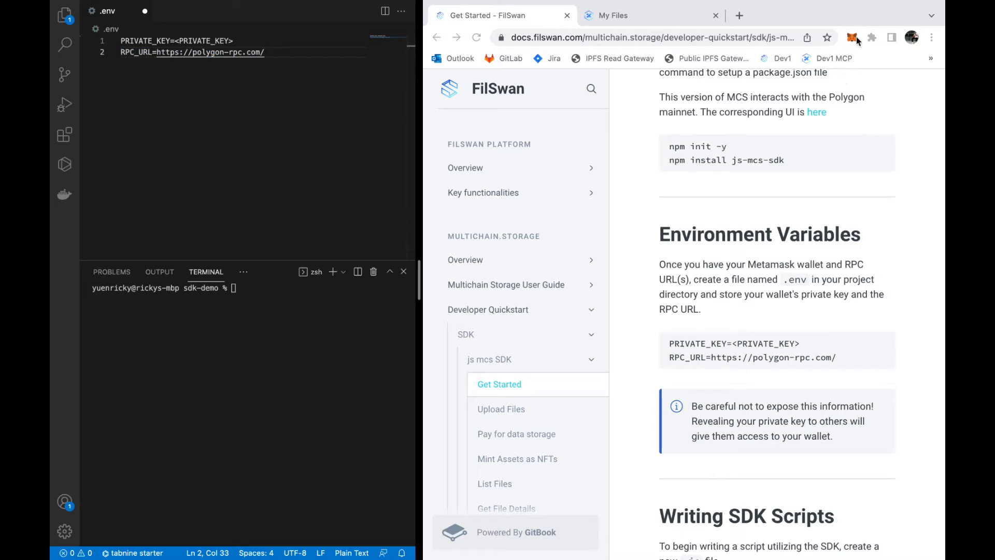
left_click(853, 37)
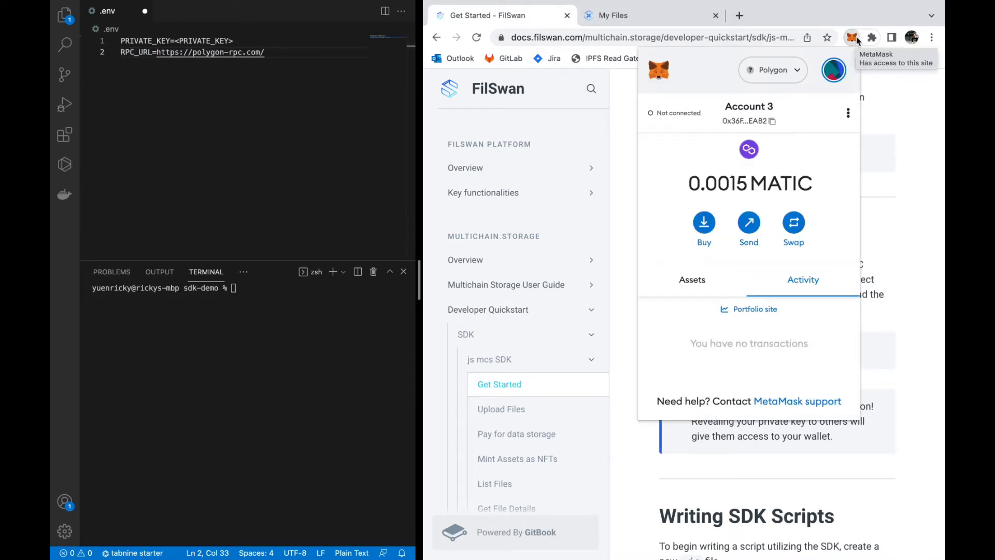
mouse_move(825, 87)
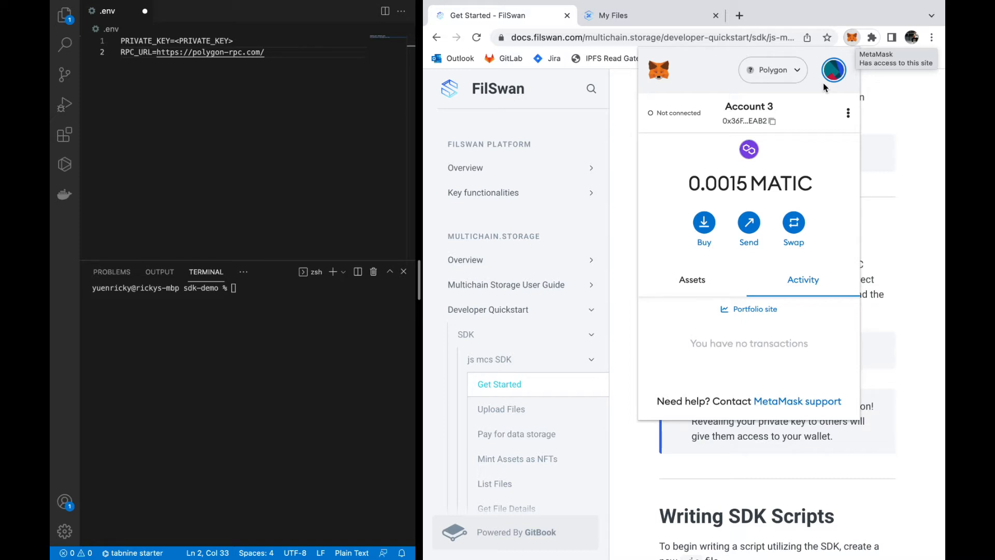
mouse_move(848, 113)
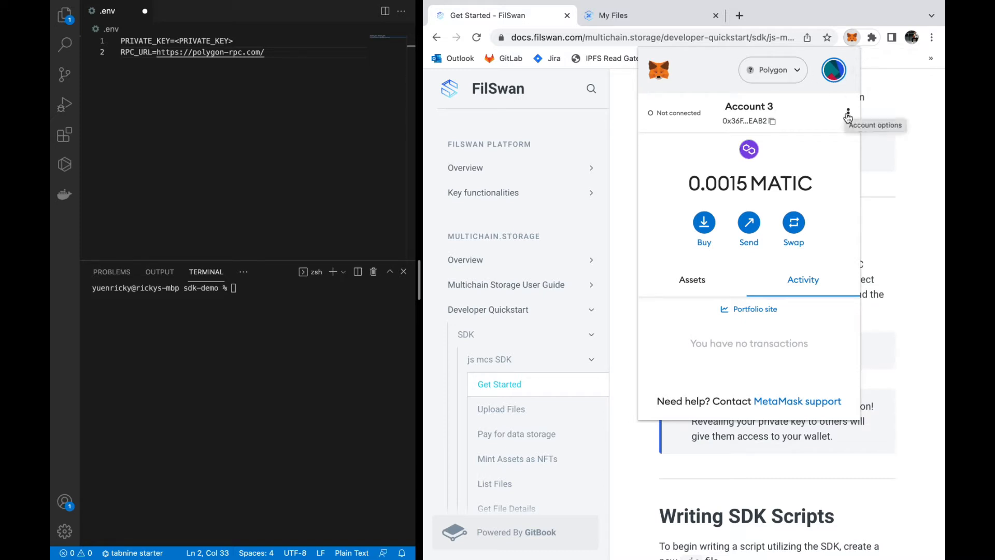
left_click(848, 113)
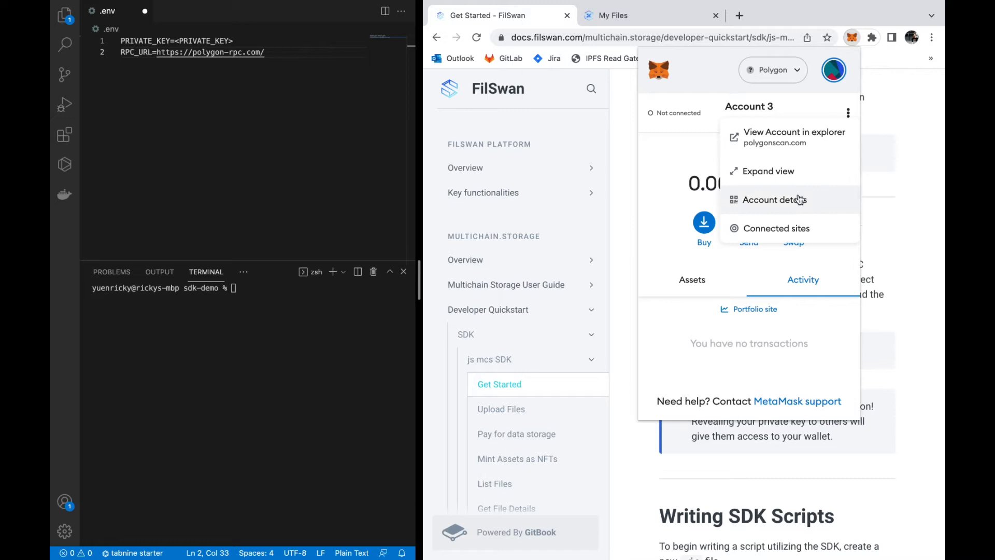
left_click(774, 199)
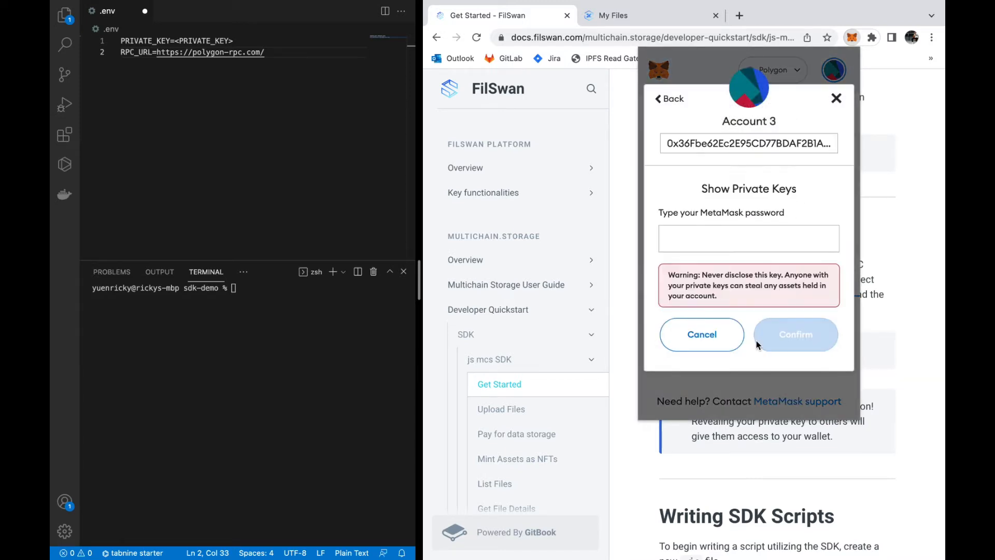
- Enter the MetaMask password, copy the revealed private key, and close the wallet
type("••")
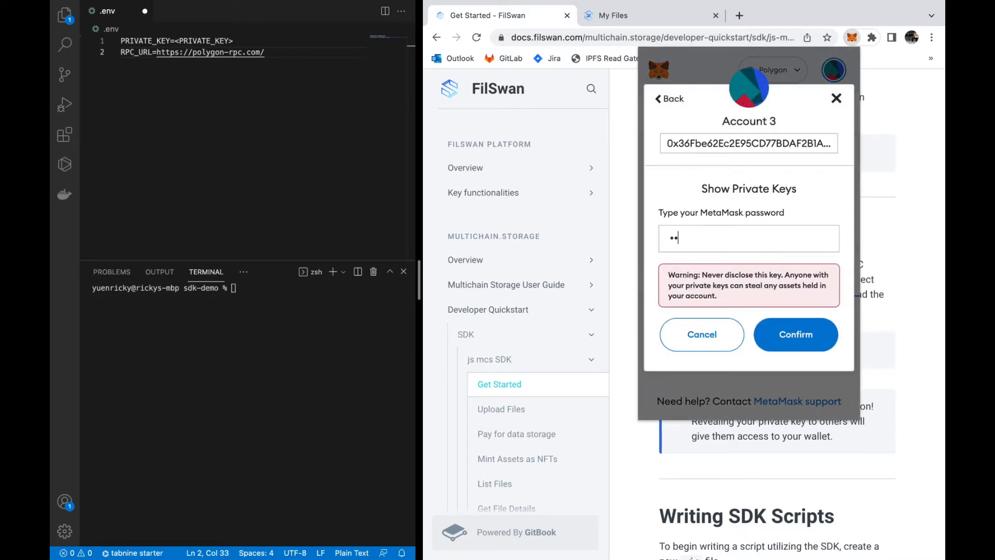
type("password")
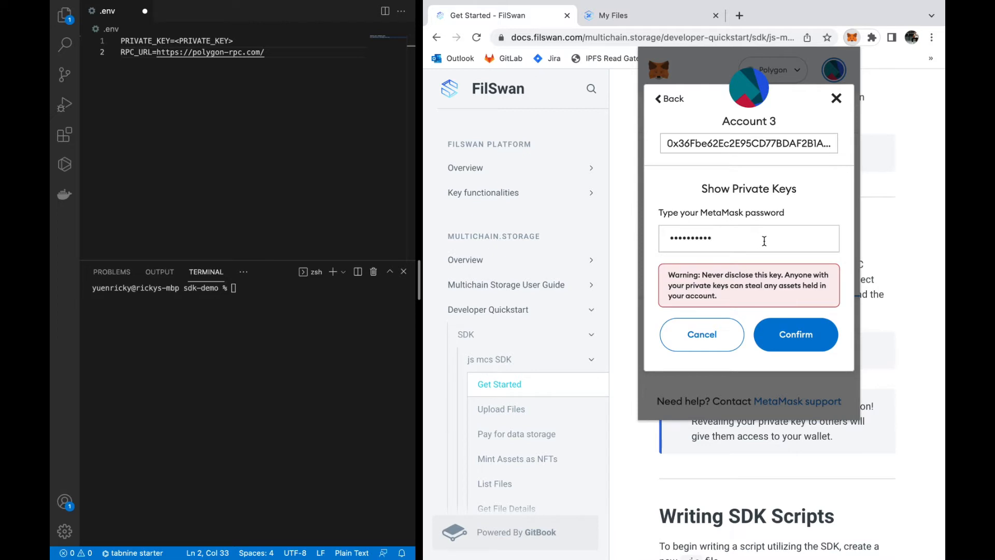
mouse_move(755, 290)
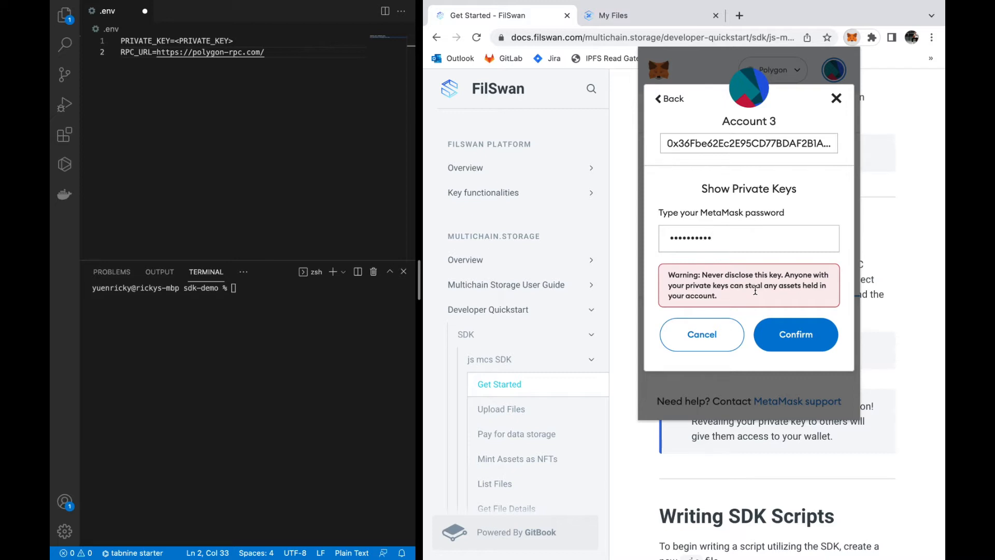
left_click(795, 334)
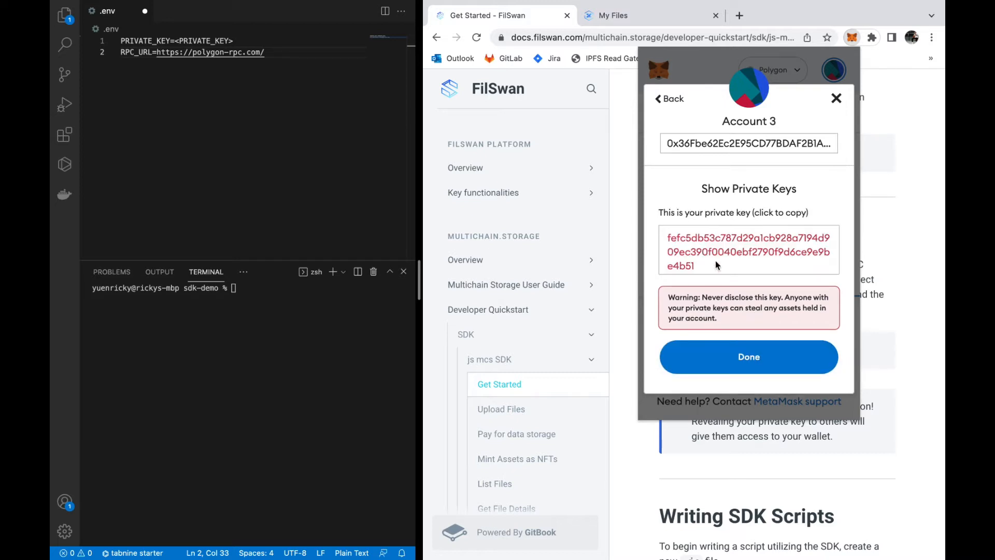
left_click(747, 251)
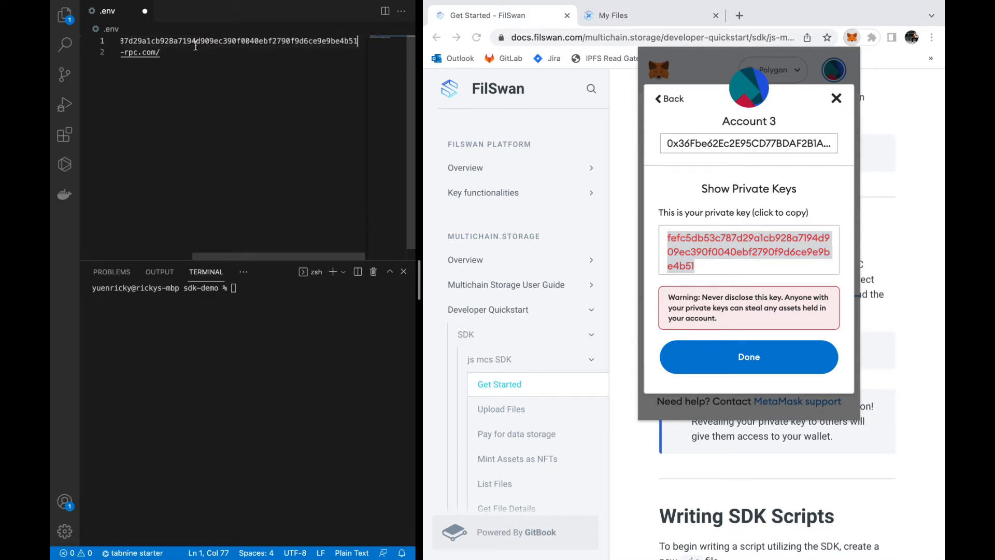
left_click(748, 356)
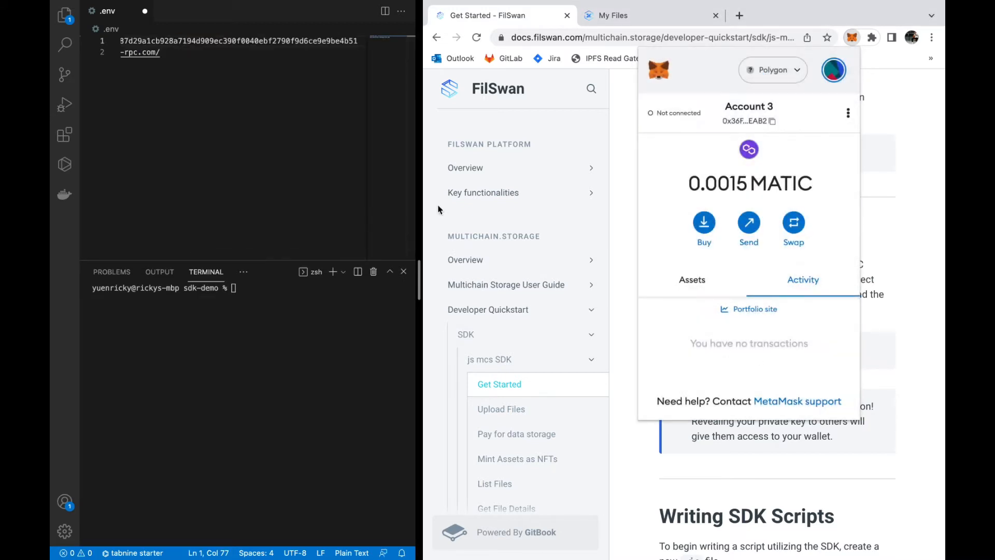
left_click(64, 14)
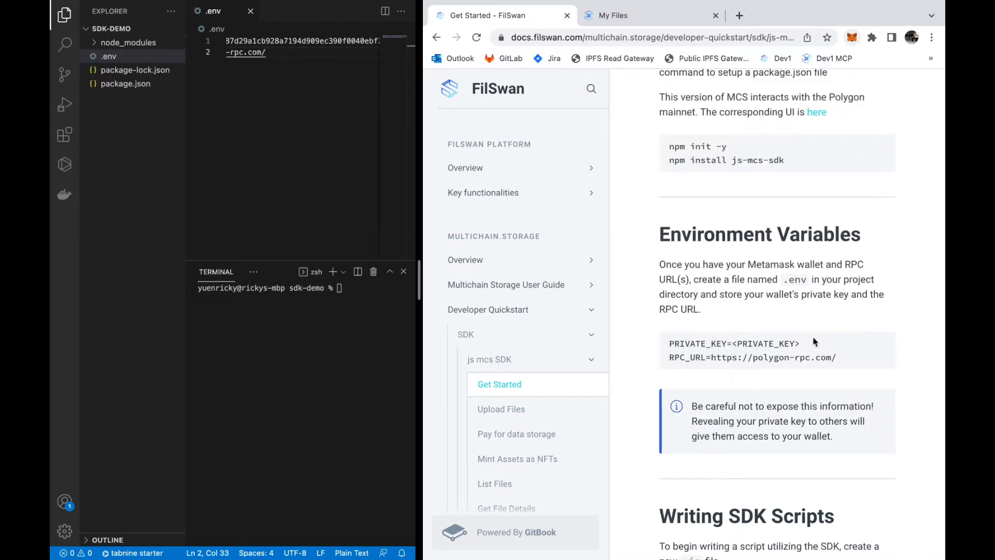
- Create demo.js in the project and hide the Explorer to widen the editor
scroll("down", 3)
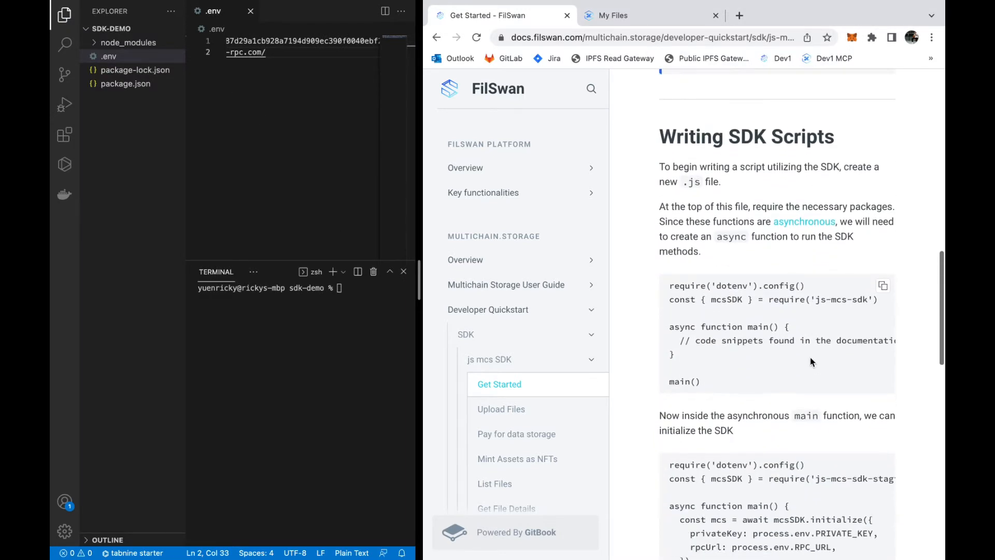
left_click(135, 28)
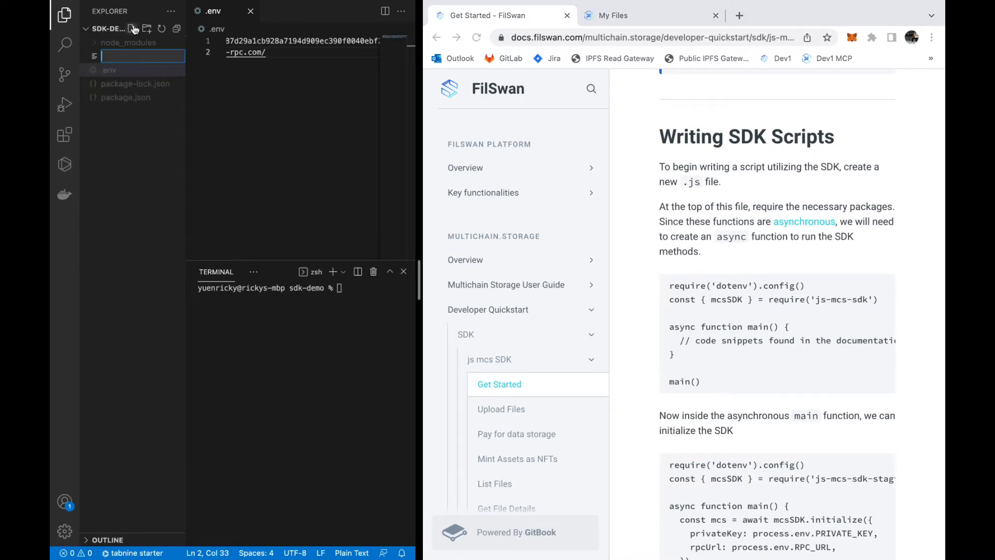
type("demo.js")
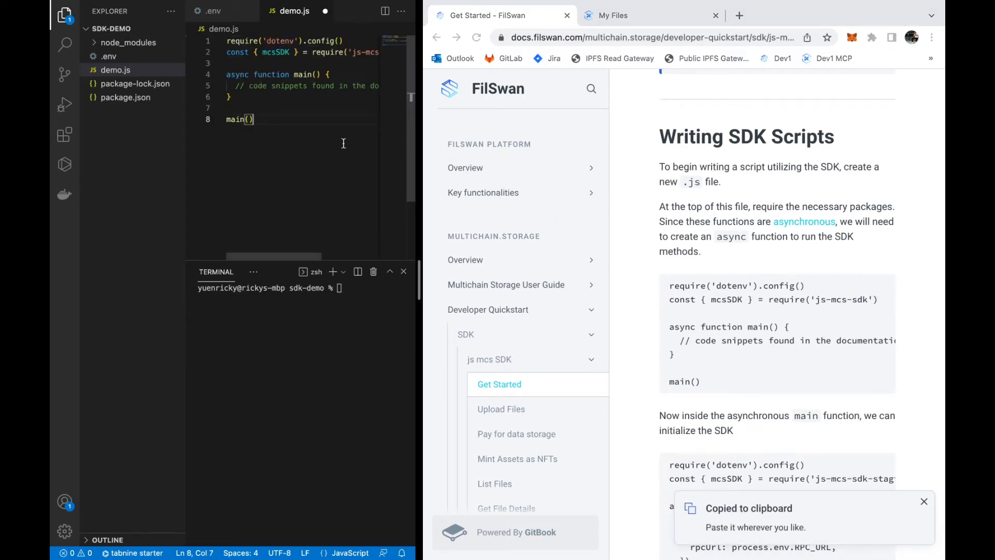
left_click(64, 14)
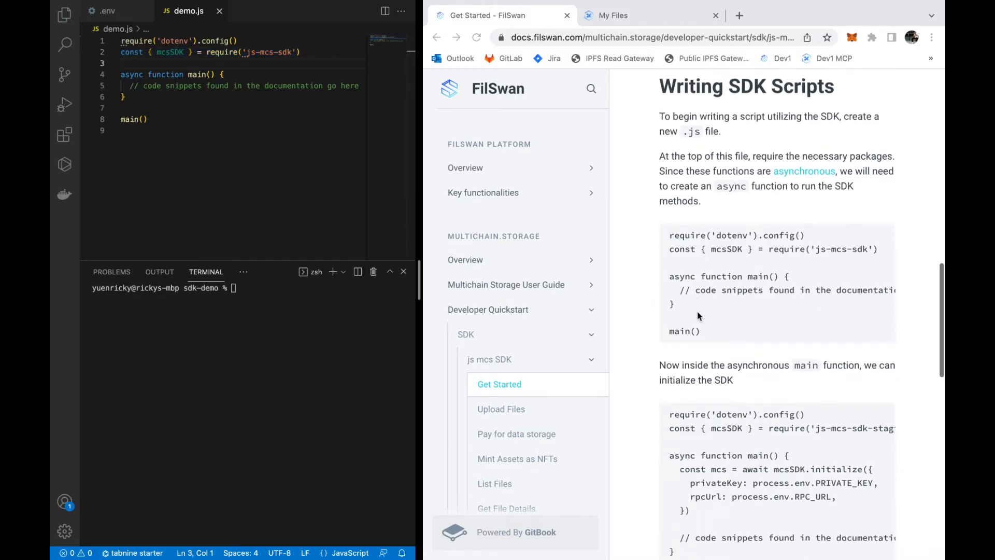
scroll("down", 3)
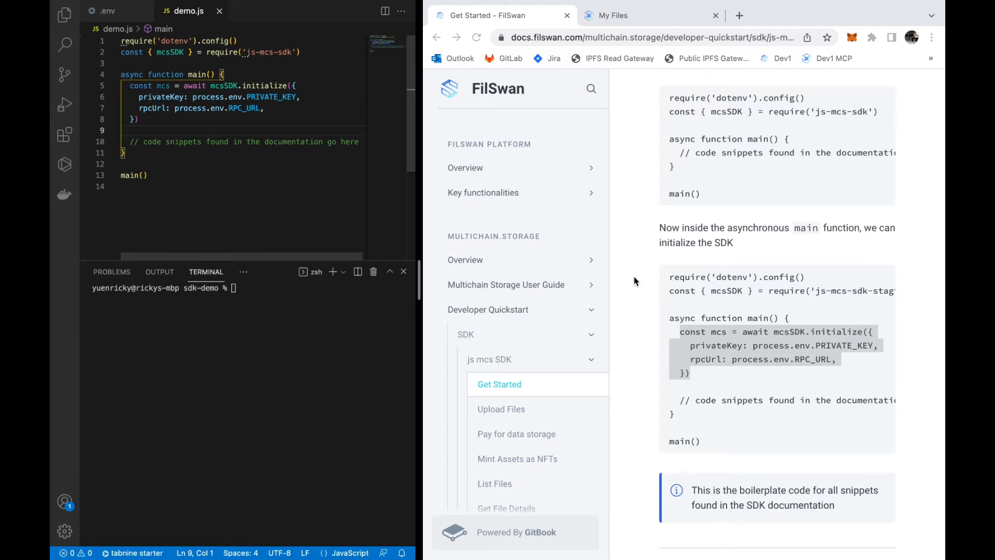
- Add a console.log(mcs.version) line inside main in demo.js
scroll("down", 3)
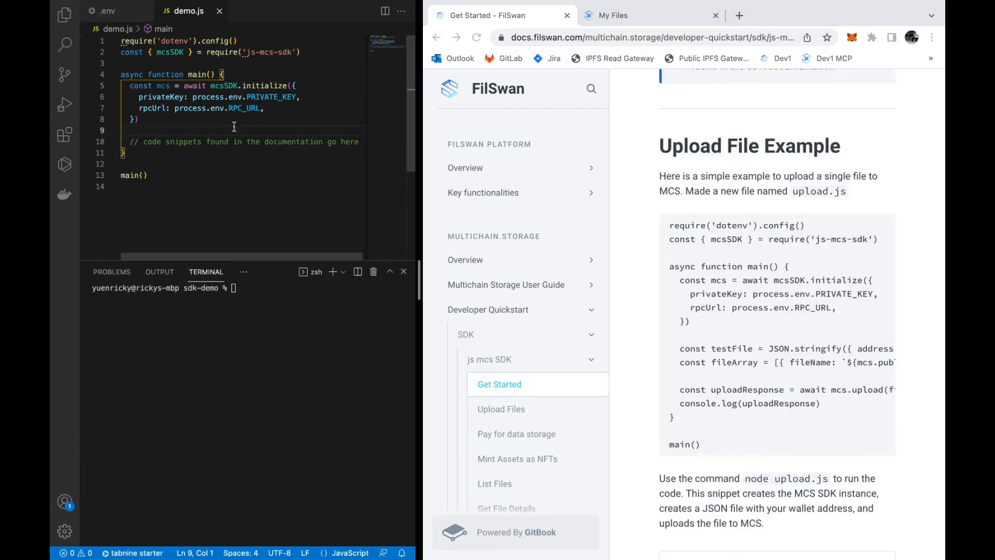
key("Enter")
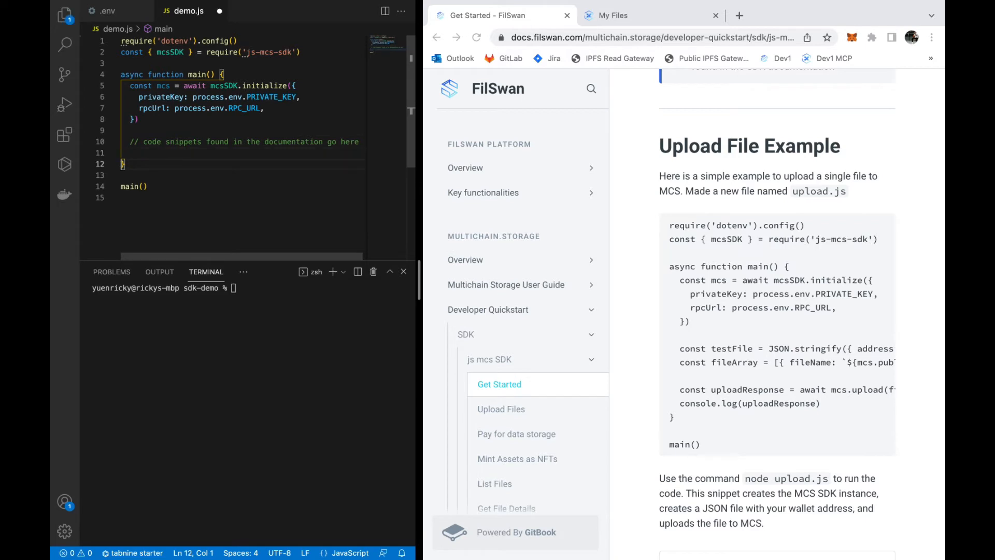
type("console.log(mcs.version")
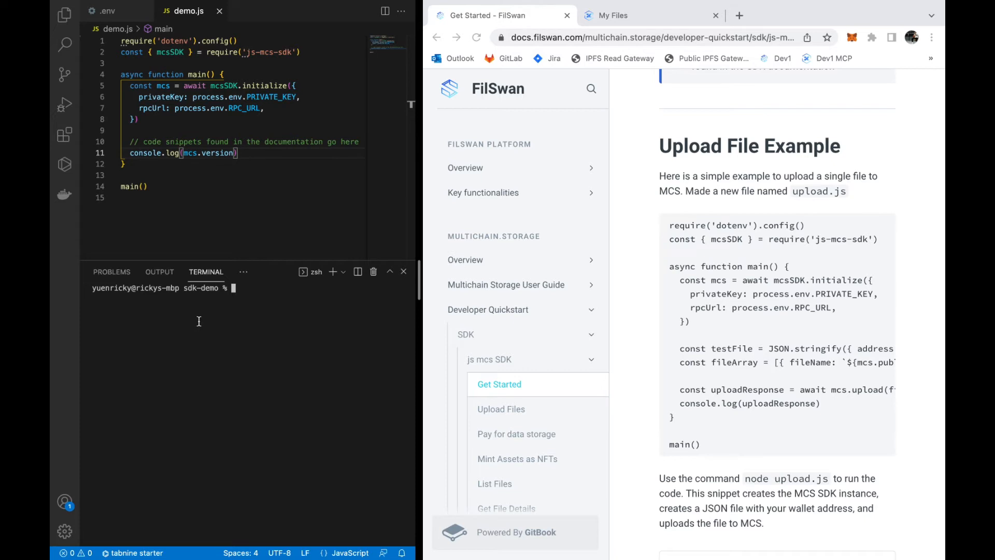
- Run node demo.js in the terminal, printing SDK version 2.5.0
type("nod")
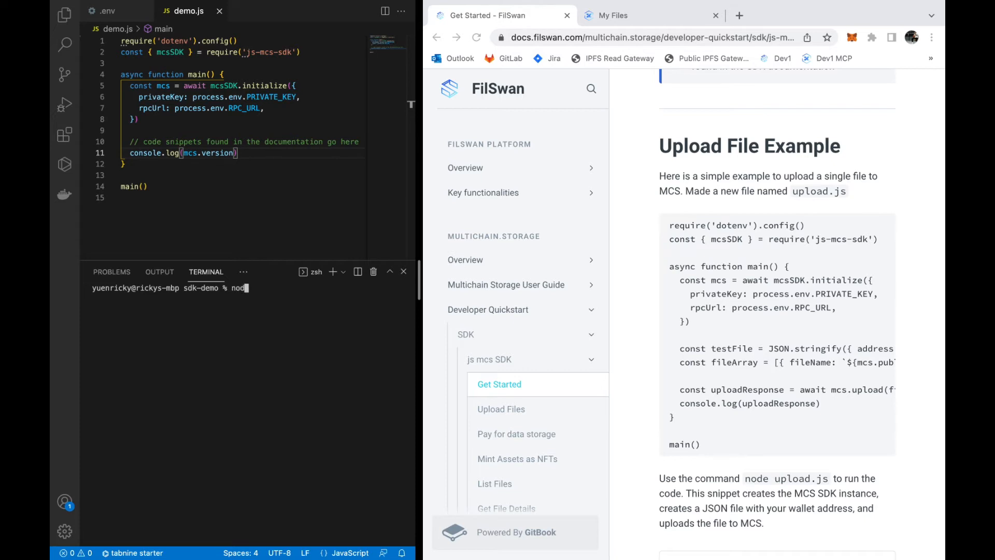
type("e demo.")
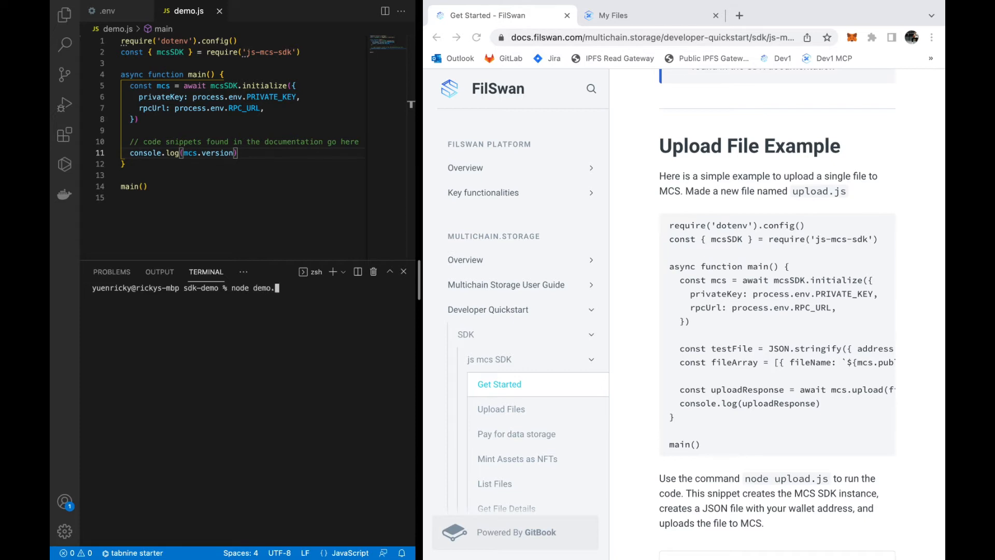
key("Return")
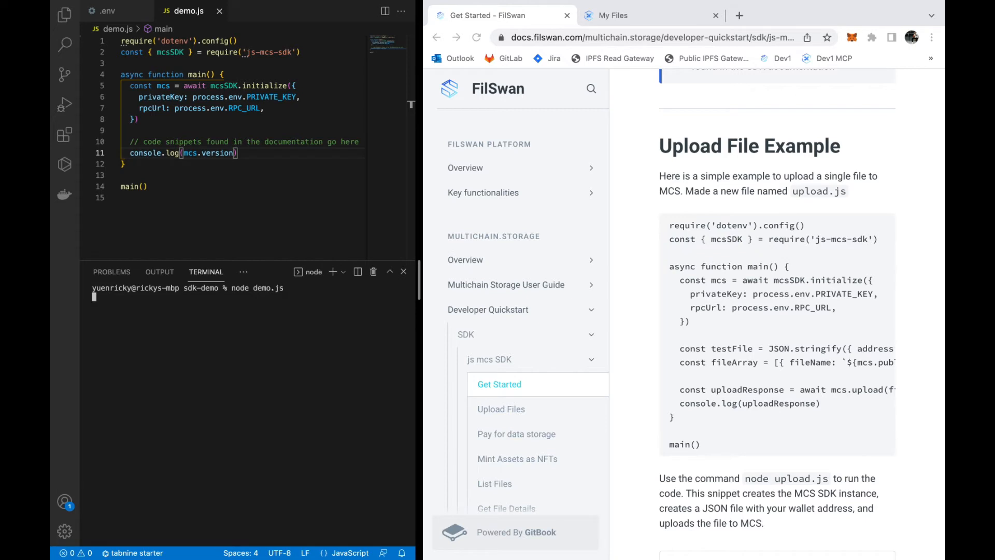
key("Return")
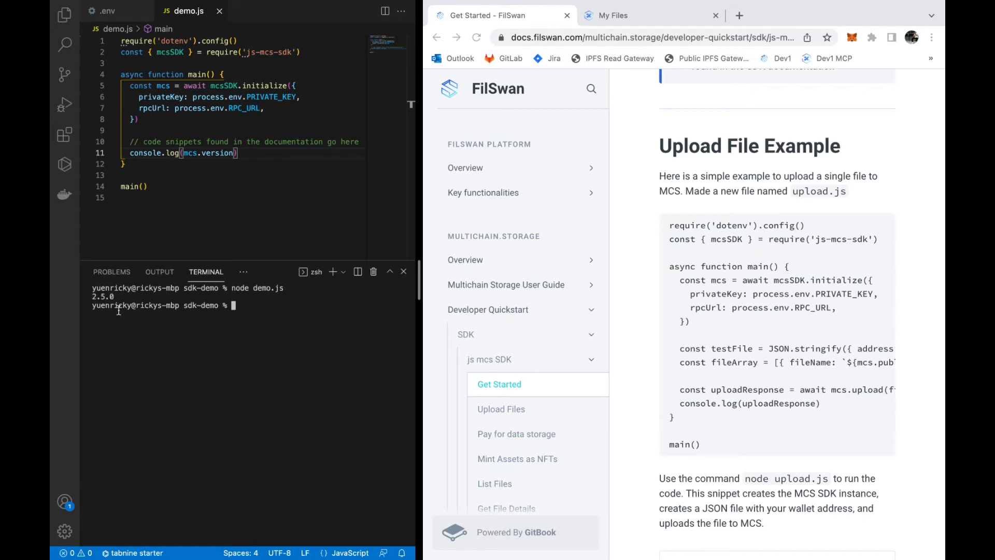
left_click(237, 219)
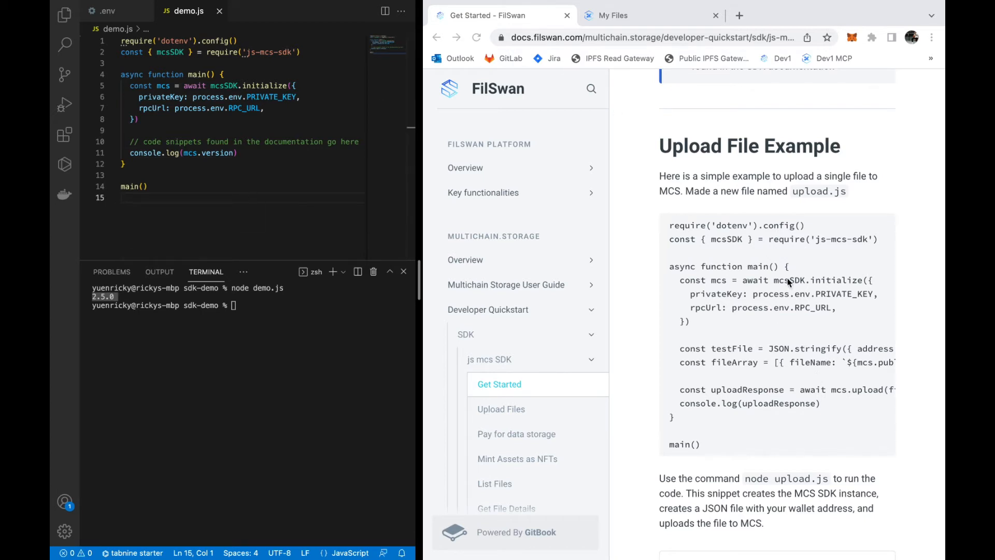
- Paste the Upload File example into main, save demo.js, and rerun node demo.js
scroll("right", 3)
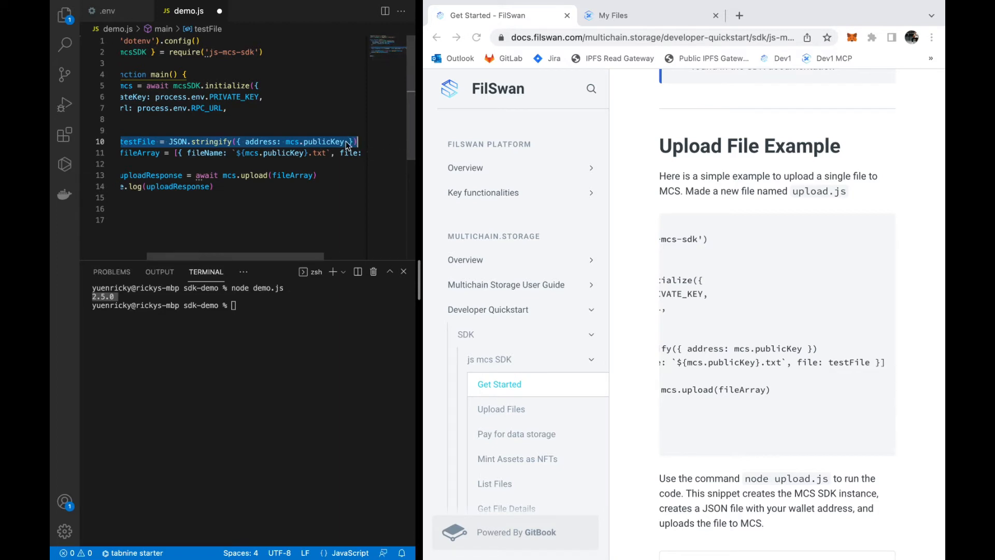
left_click(307, 142)
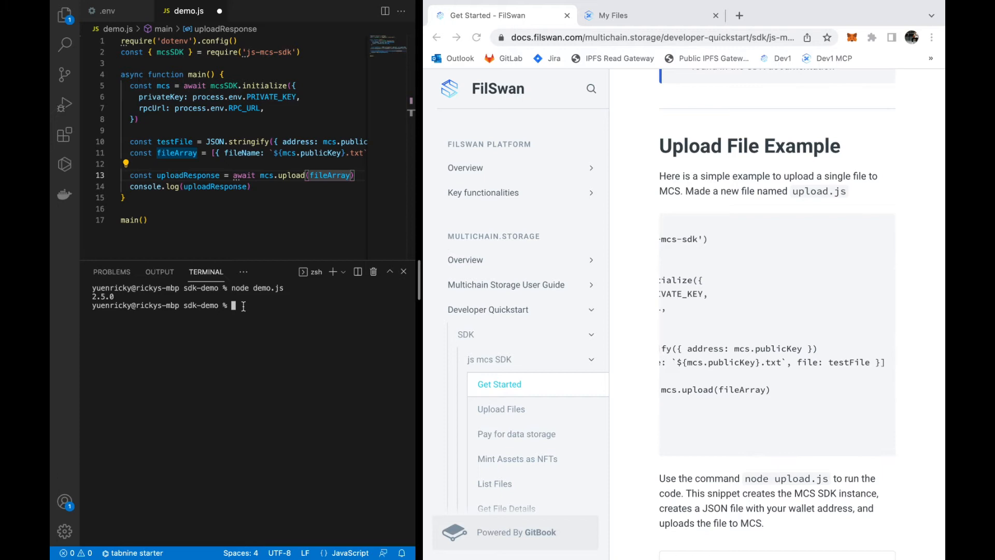
key("Return")
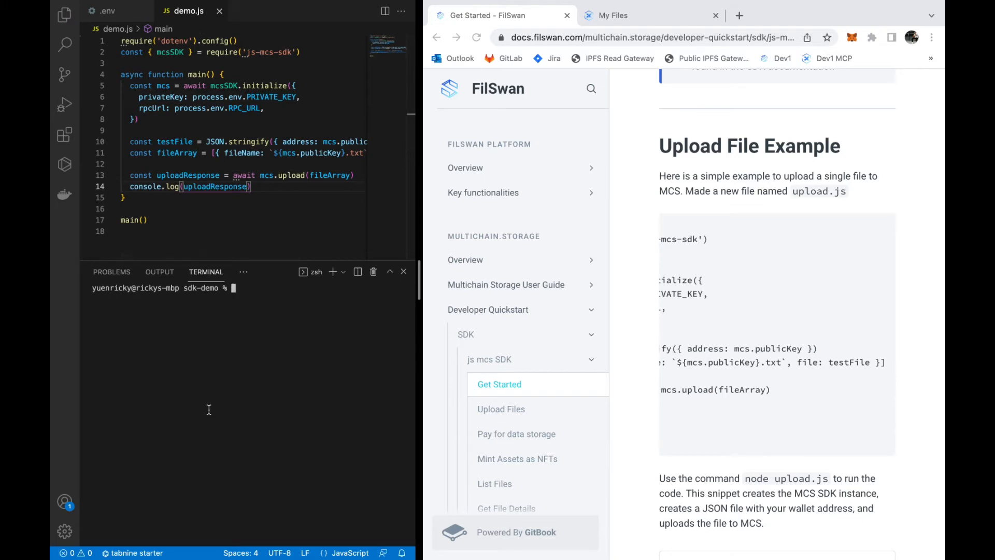
type("node demo.js")
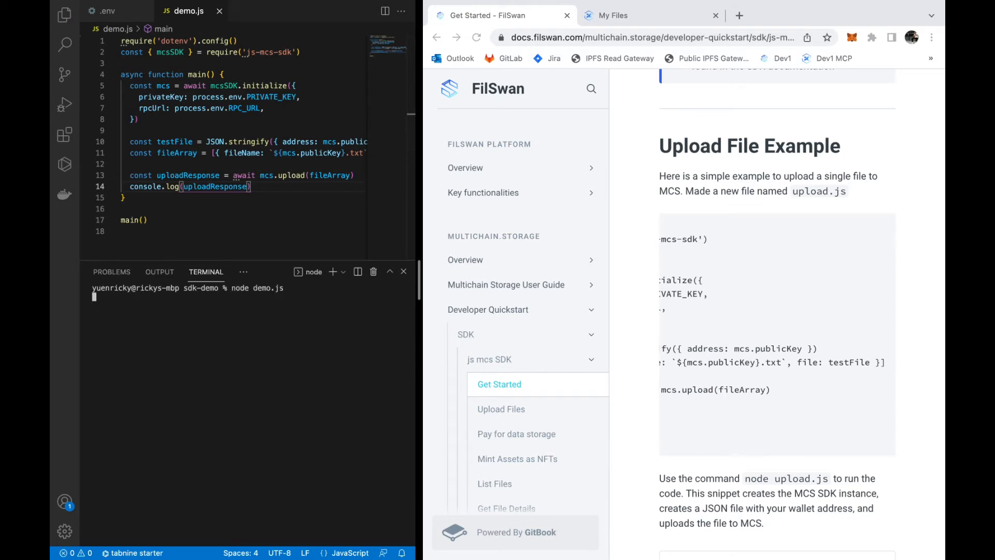
key("Return")
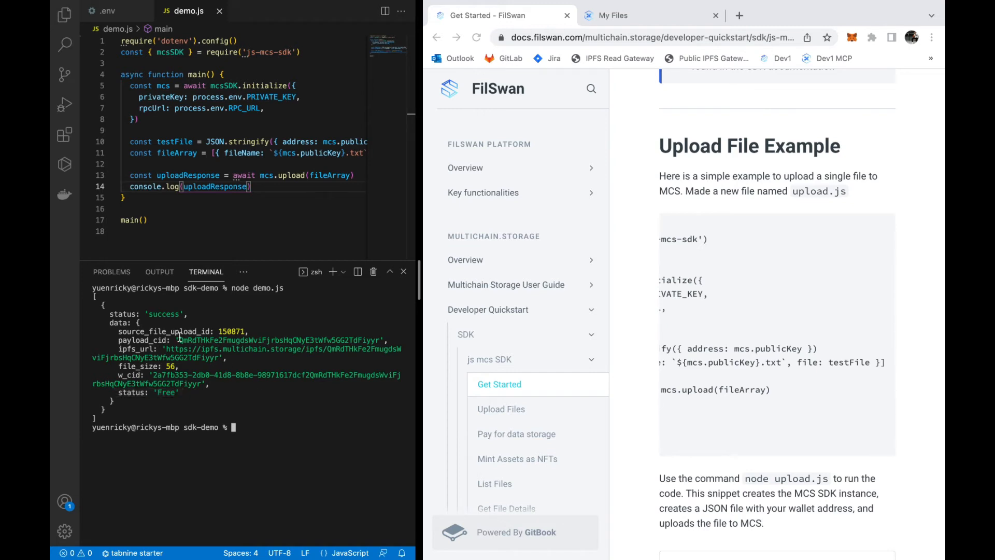
mouse_move(184, 353)
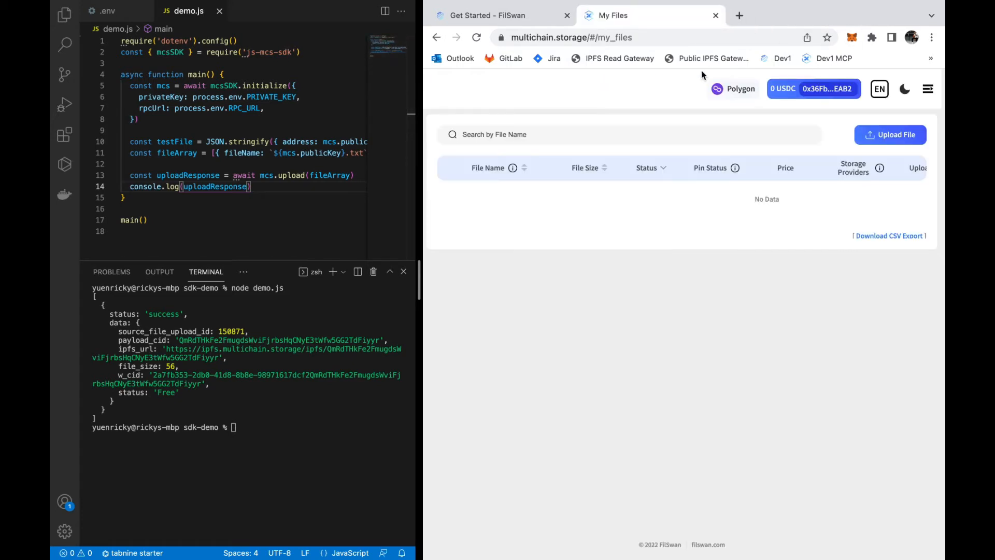
mouse_move(634, 280)
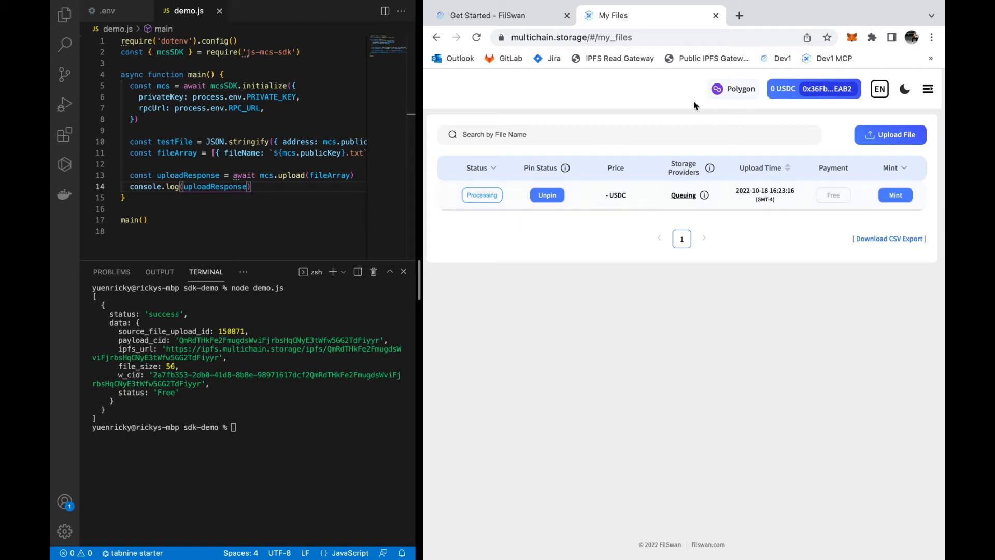
- Switch back to the FilSwan SDK documentation tab
left_click(495, 15)
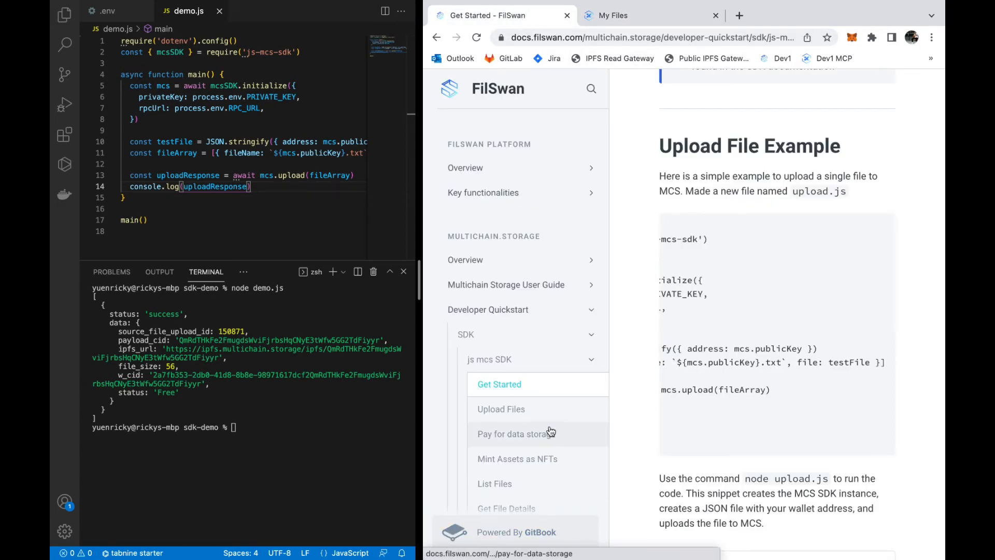
- Navigate the FilSwan docs to the 'Pay for data storage' page
left_click(501, 409)
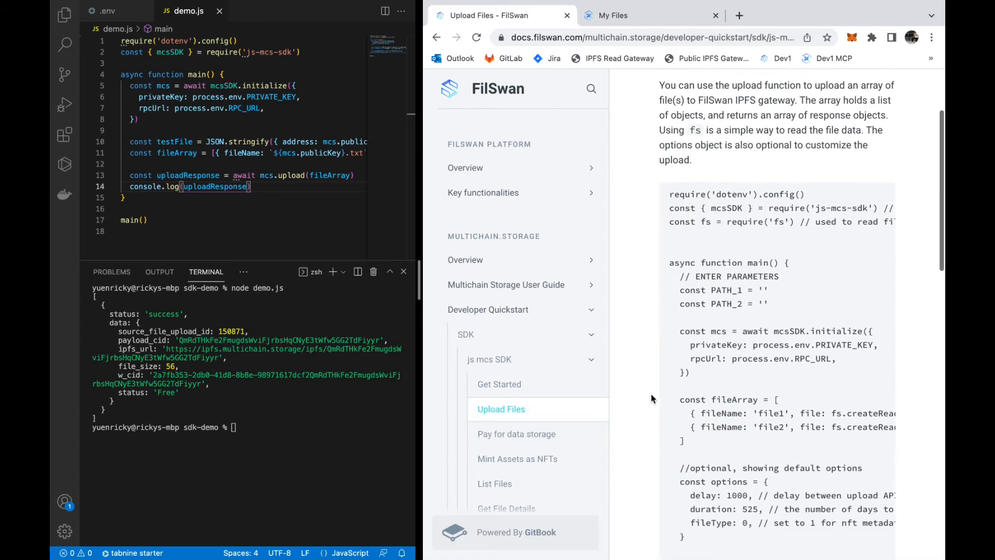
scroll("down", 3)
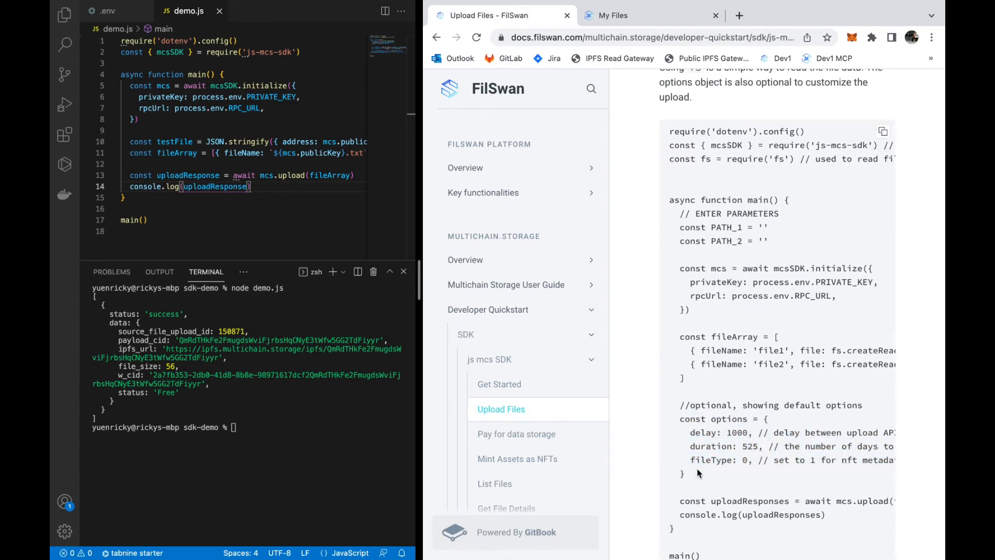
left_click(516, 433)
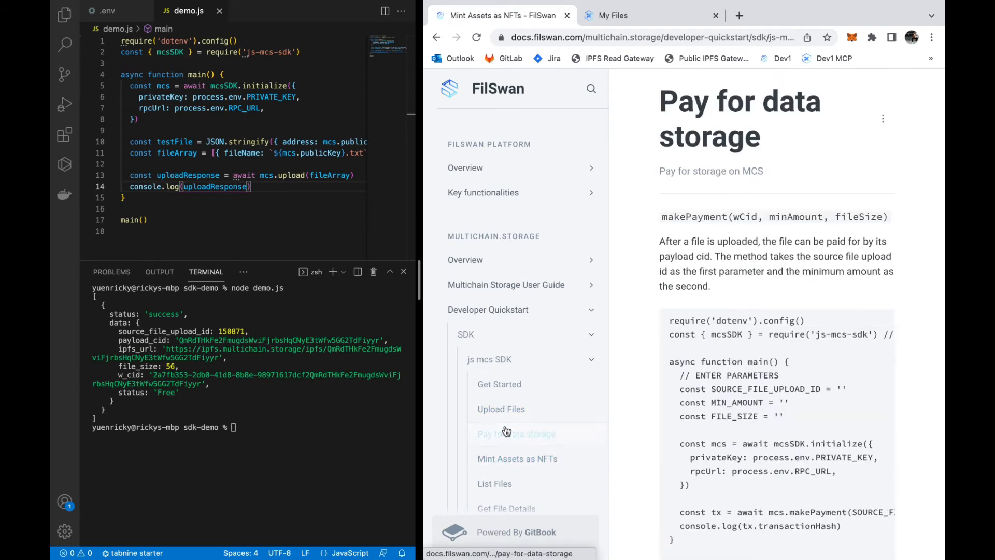
left_click(516, 433)
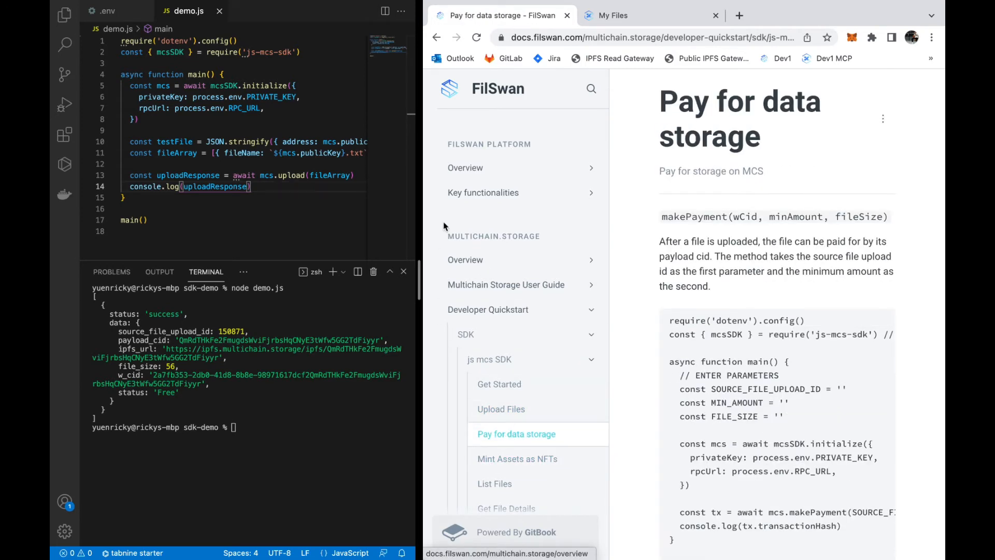
scroll("down", 3)
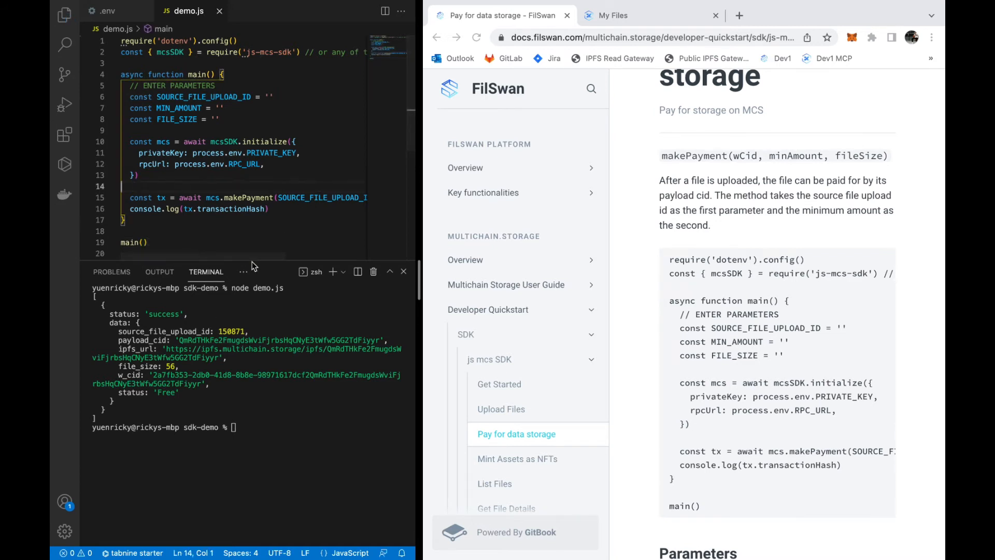
- Paste the payment code with upload ID 150871 and size 56, then run node demo.js
left_click(124, 62)
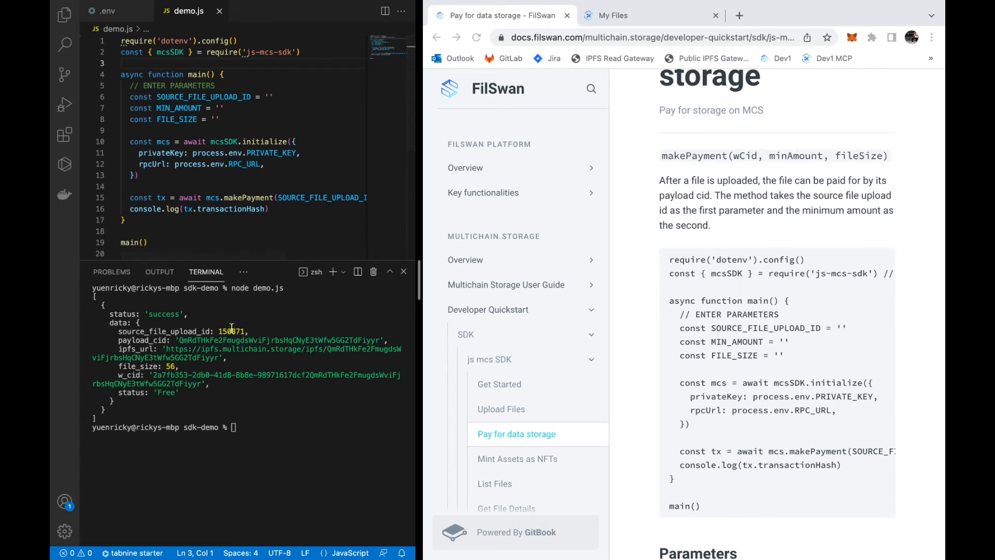
left_click(271, 96)
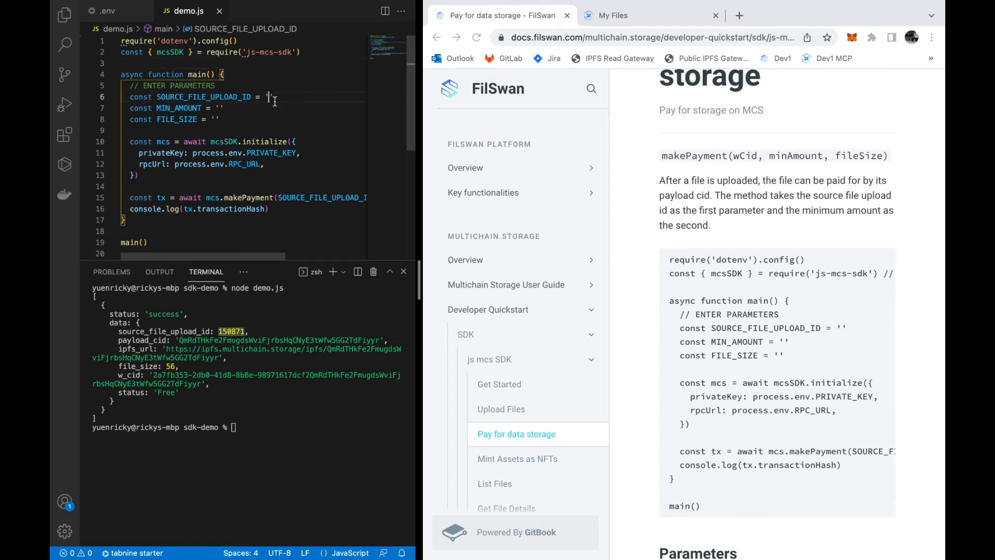
type("150871")
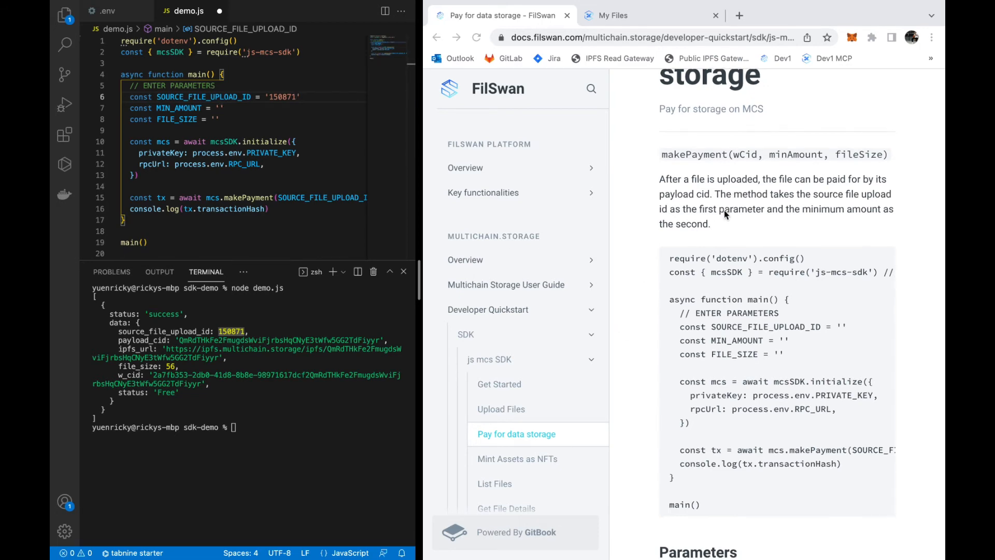
scroll("down", 3)
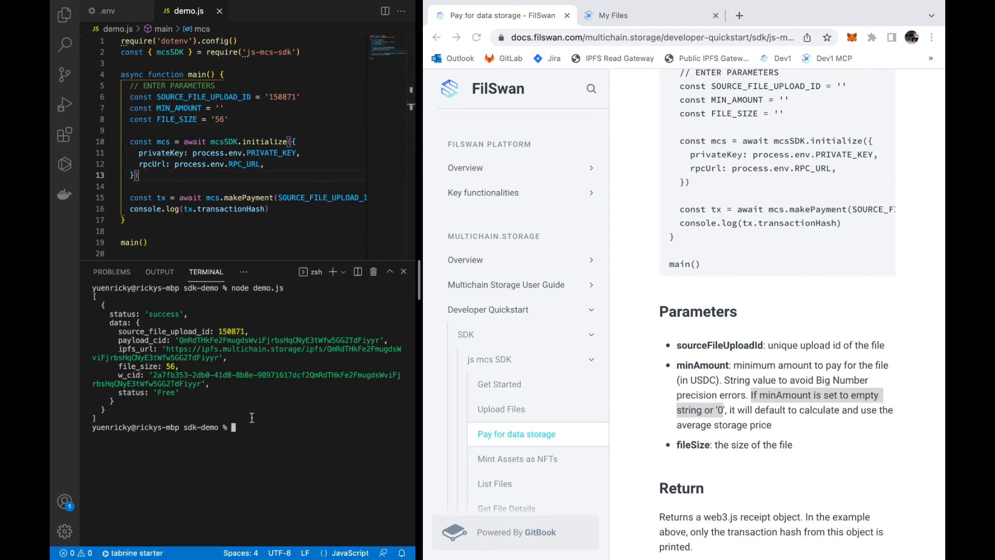
type("node demo.js")
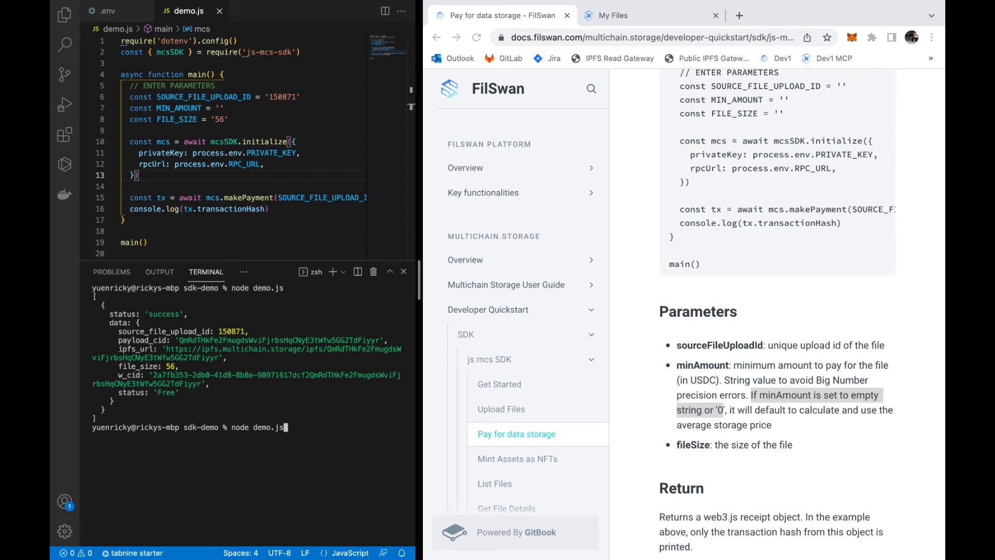
key("Return")
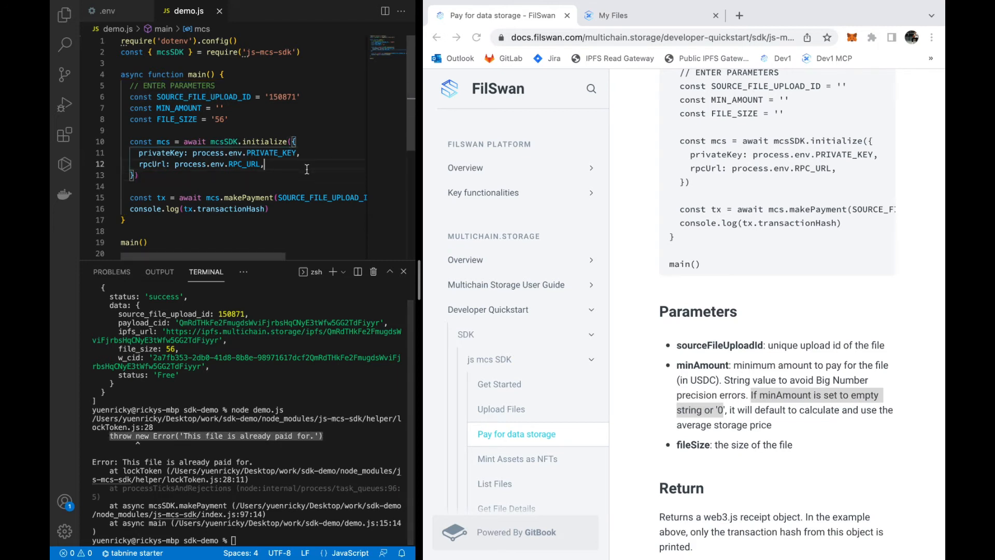
mouse_move(512, 451)
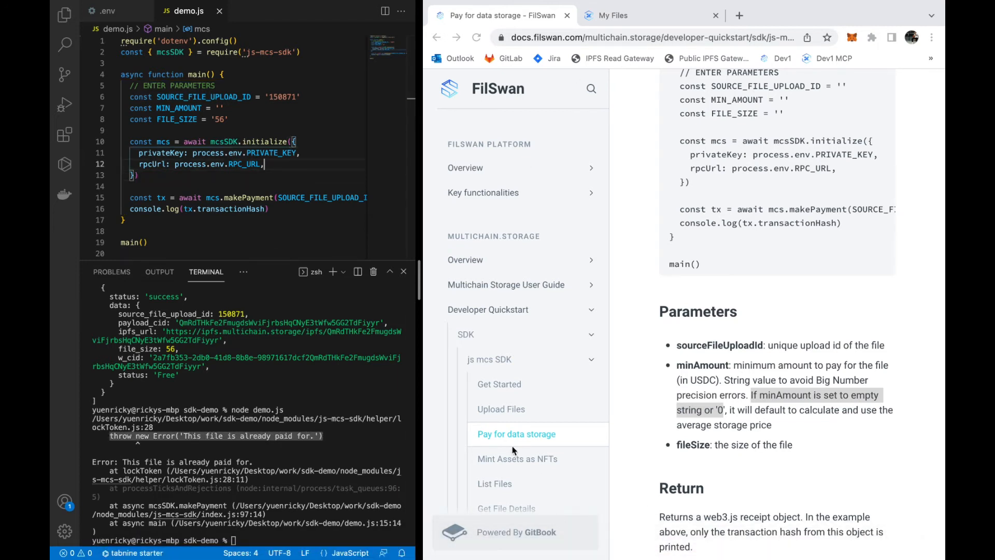
- Paste the Mint Assets example with upload ID 150871 and NFT name 'my address nft'
left_click(517, 458)
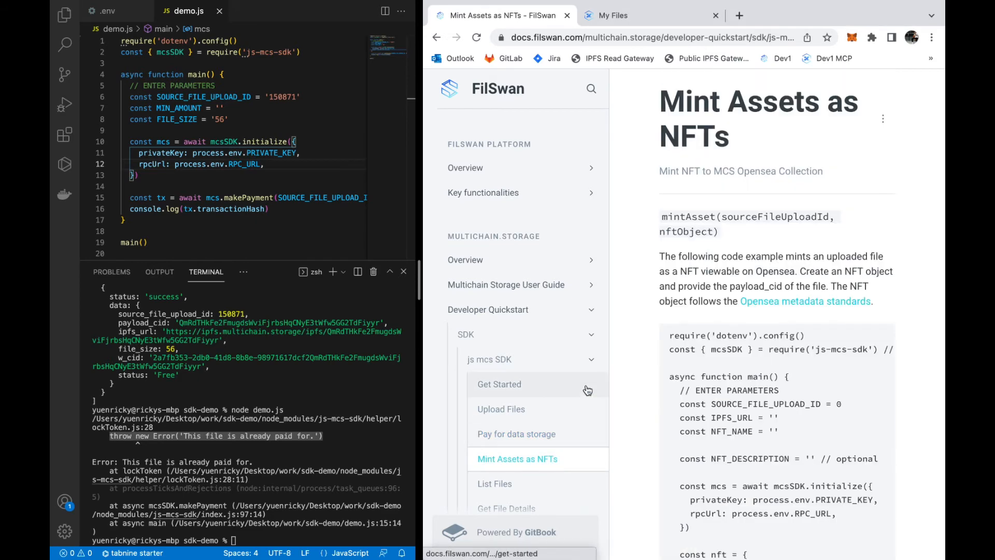
left_click(882, 335)
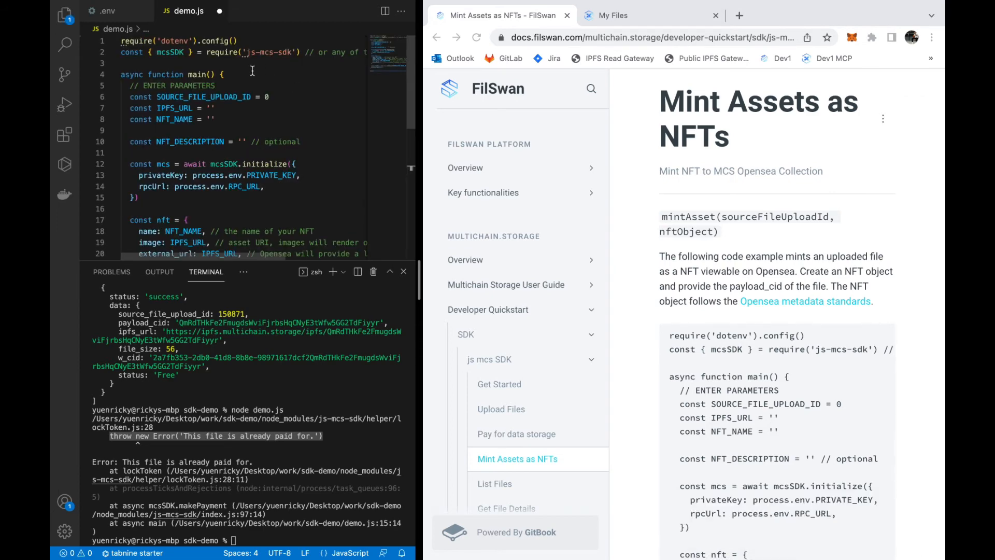
scroll("down", 3)
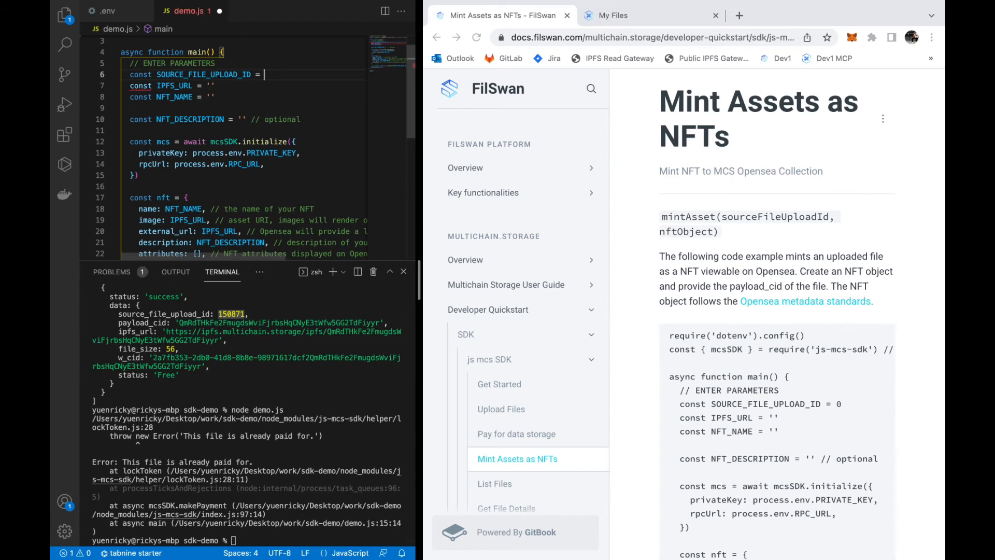
type("150871")
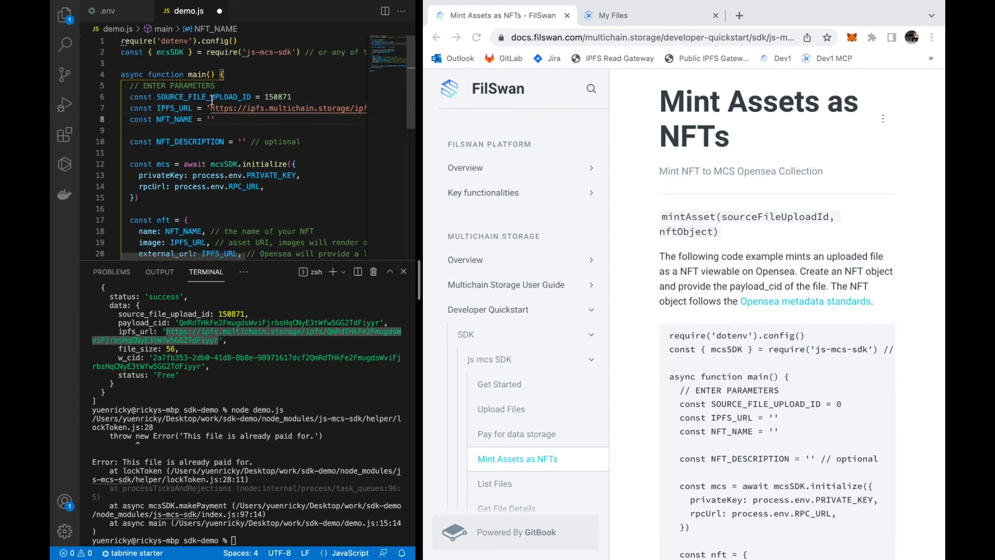
mouse_move(212, 97)
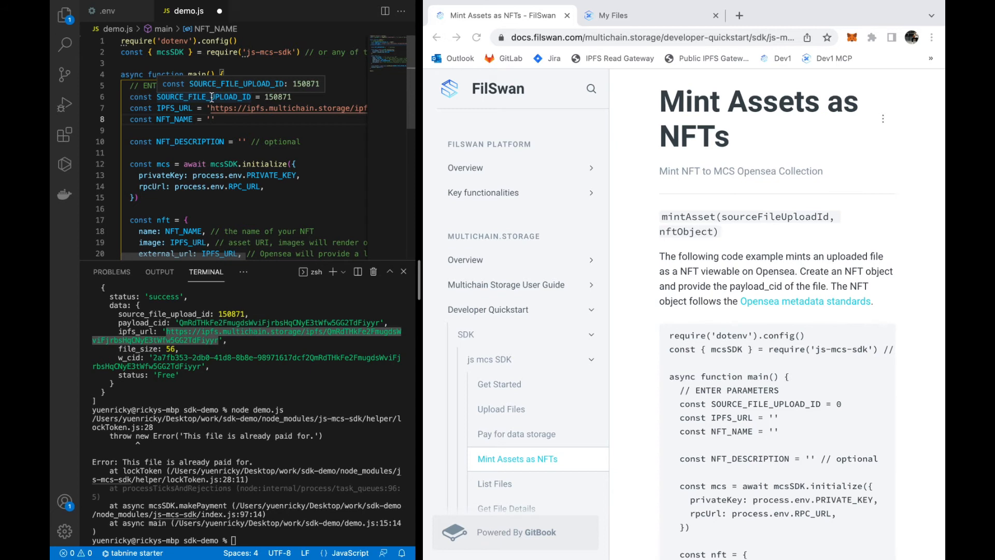
type("my")
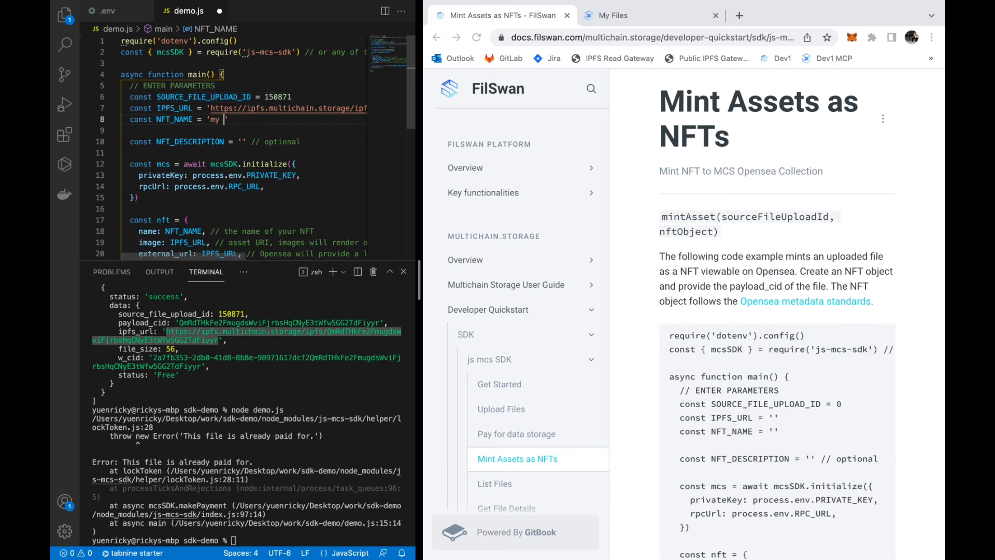
type("address")
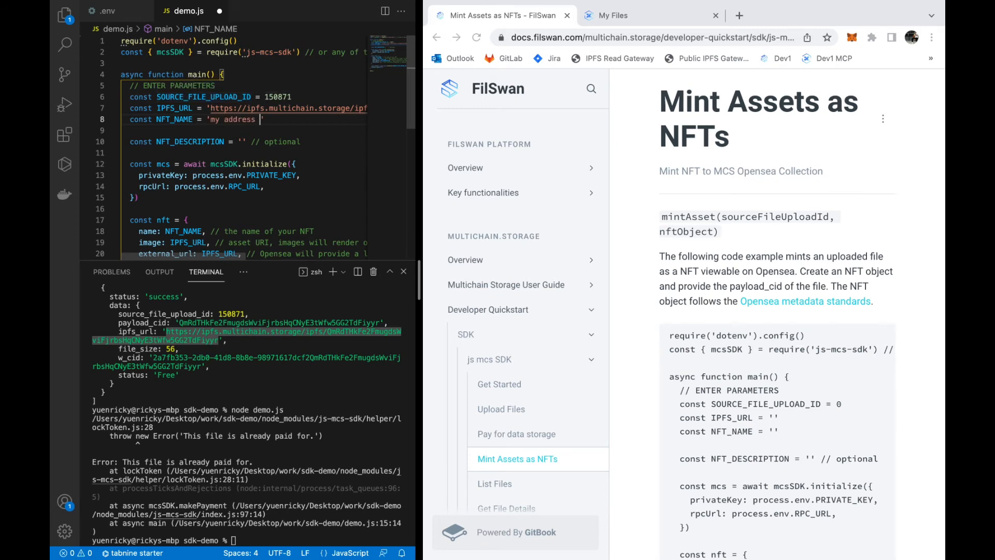
type("nft")
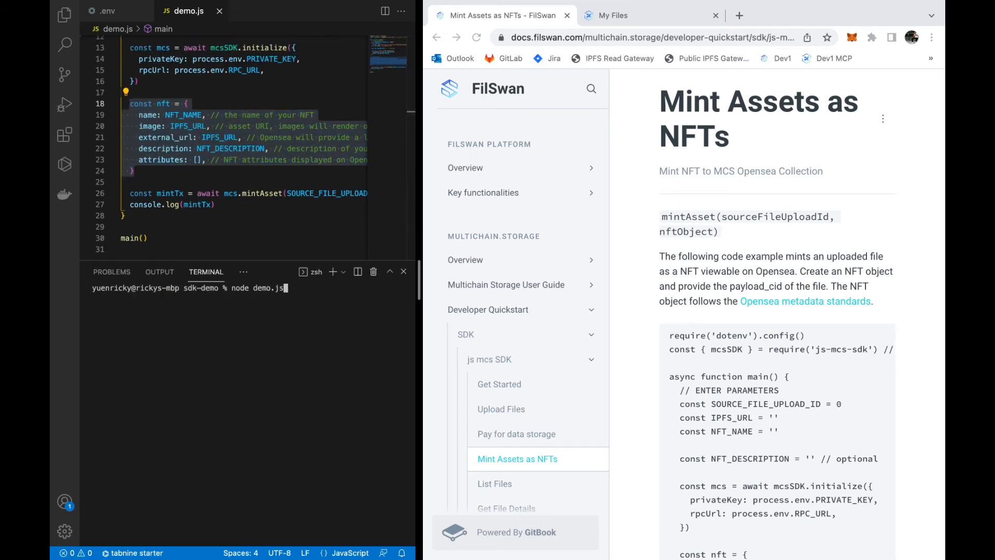
- Run node demo.js to mint the NFT and highlight the returned token ID 70
key("Return")
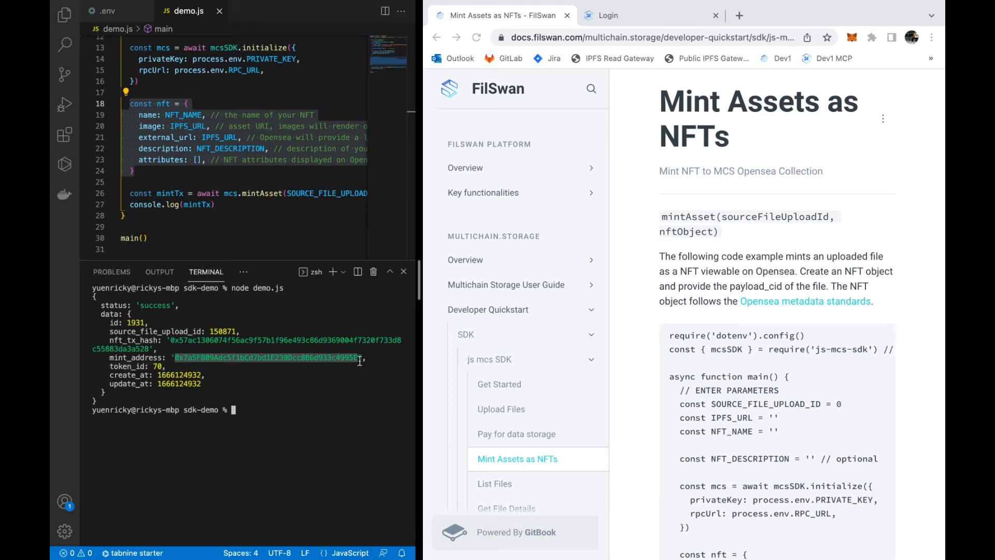
mouse_move(383, 370)
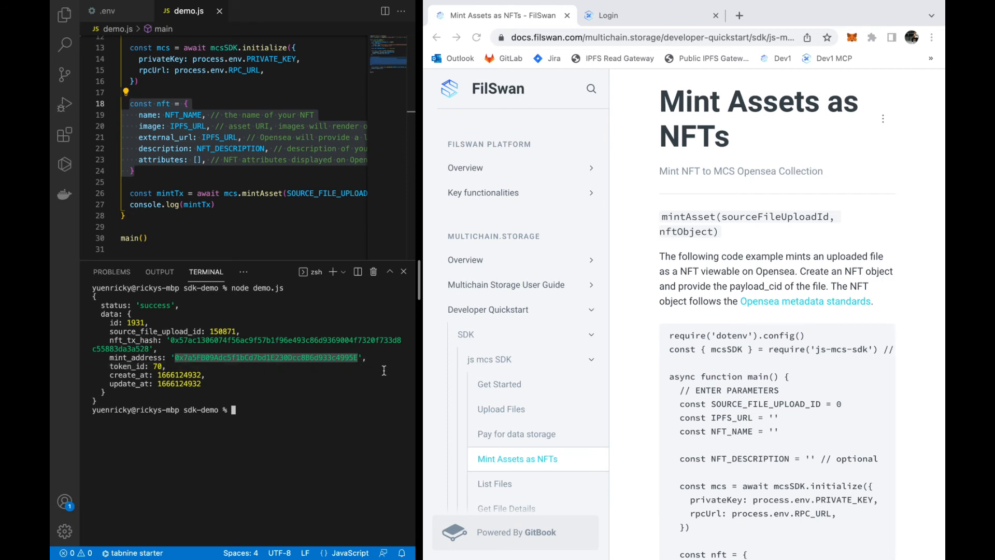
mouse_move(156, 339)
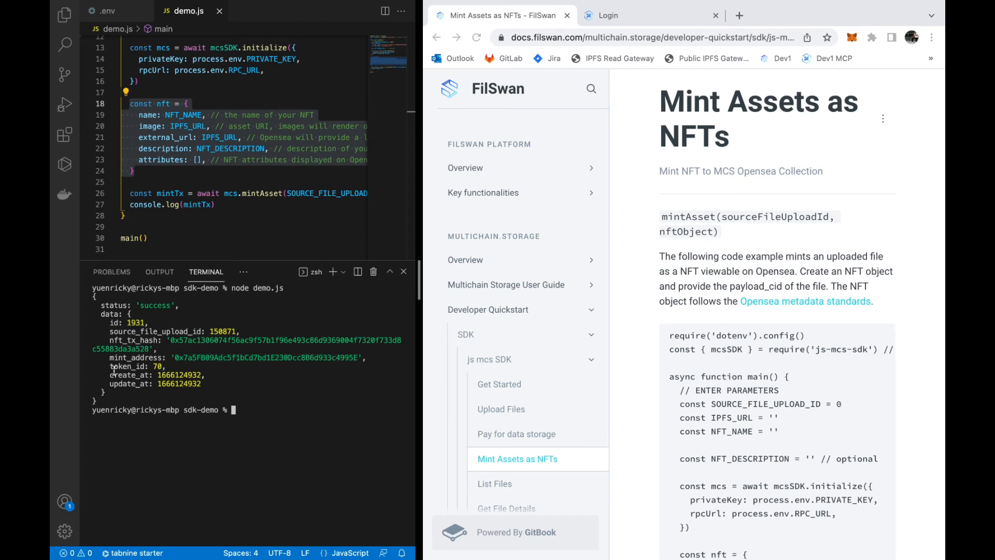
double_click(136, 366)
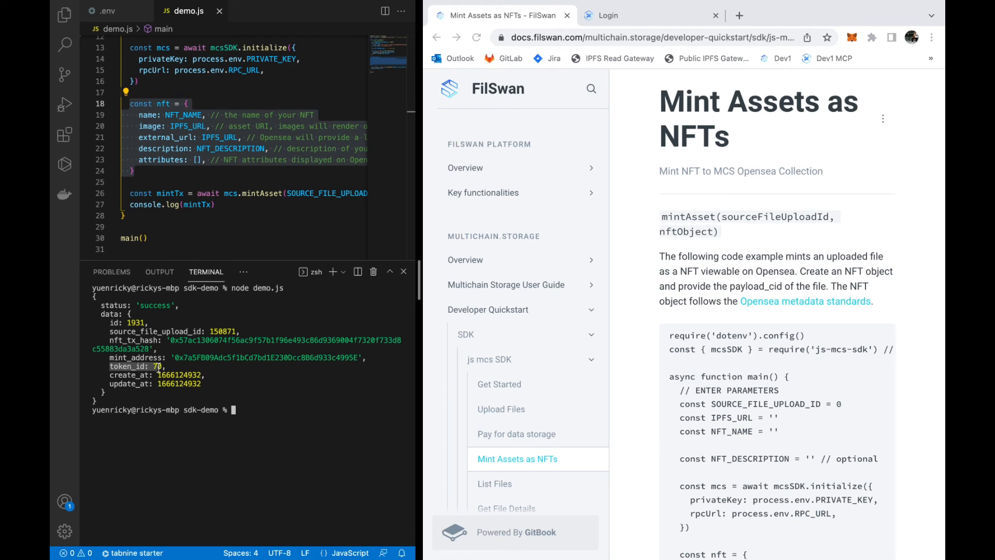
mouse_move(623, 31)
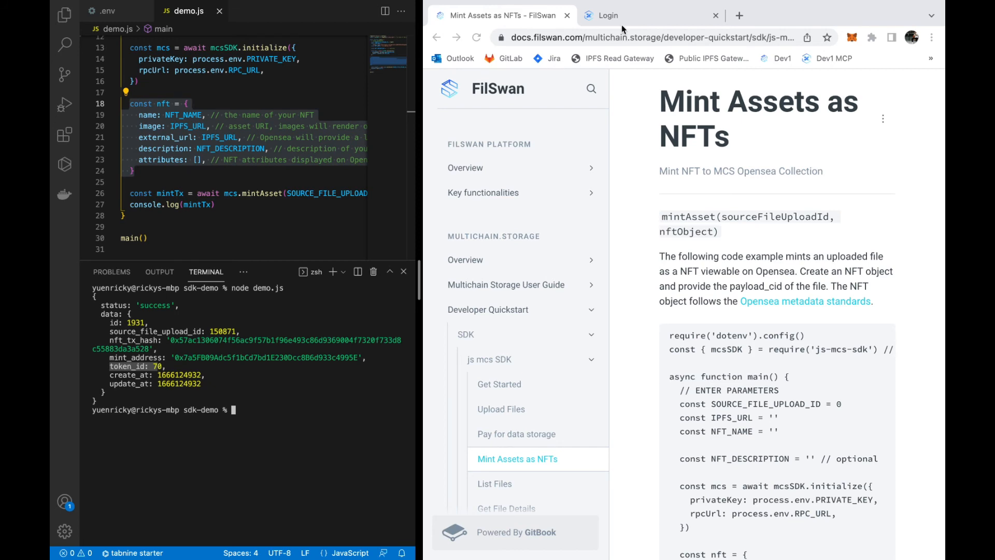
- Sign in with MetaMask, view 'my address nft' on OpenSea, then close the extra tabs
left_click(609, 15)
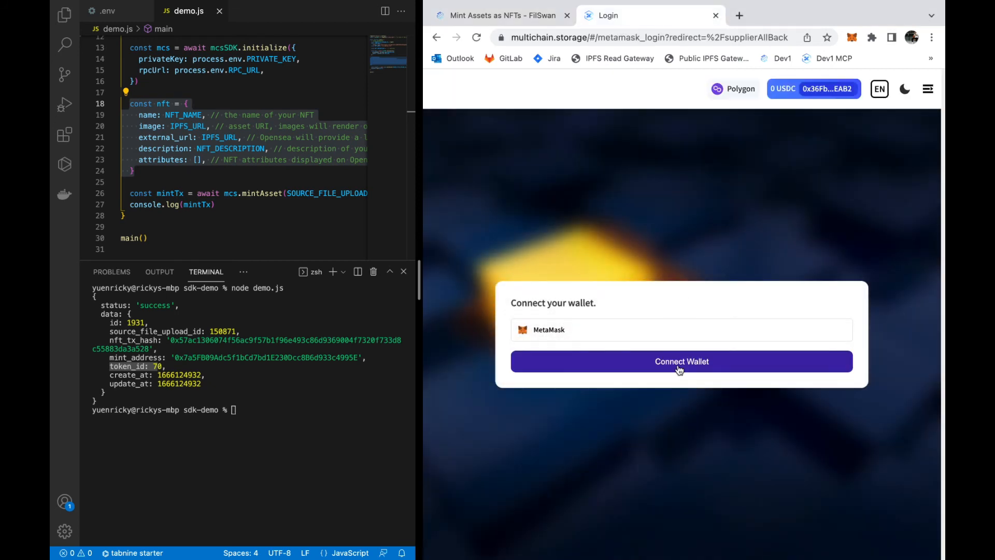
left_click(682, 361)
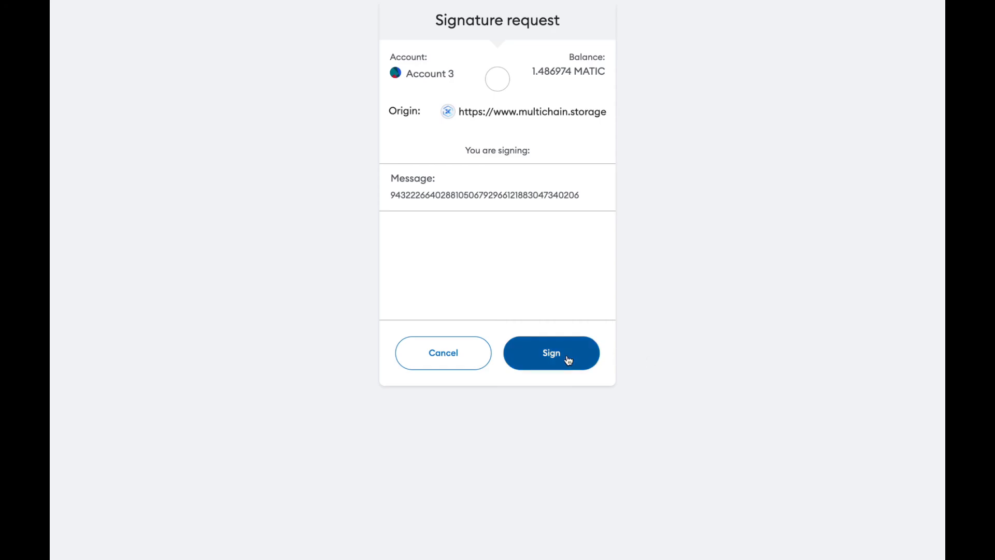
left_click(551, 353)
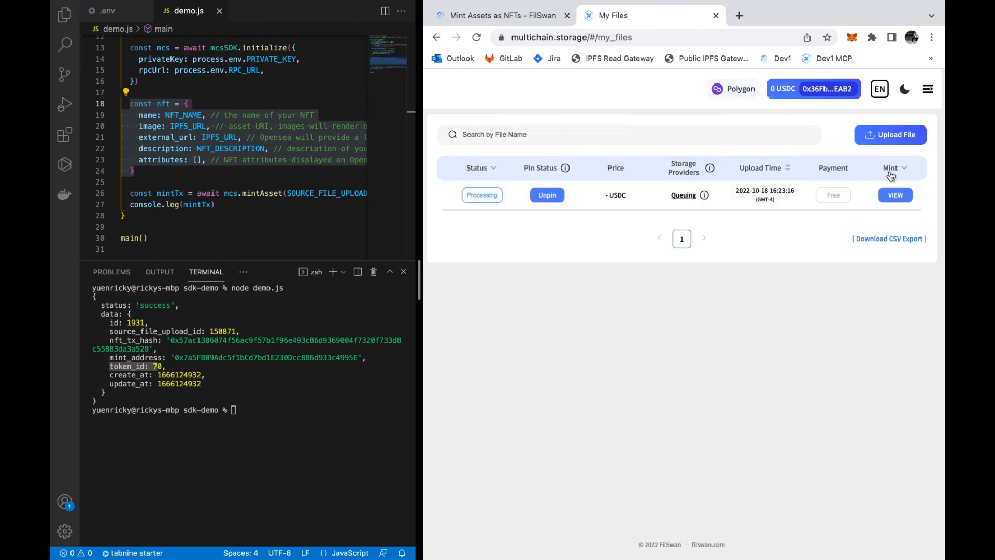
left_click(895, 194)
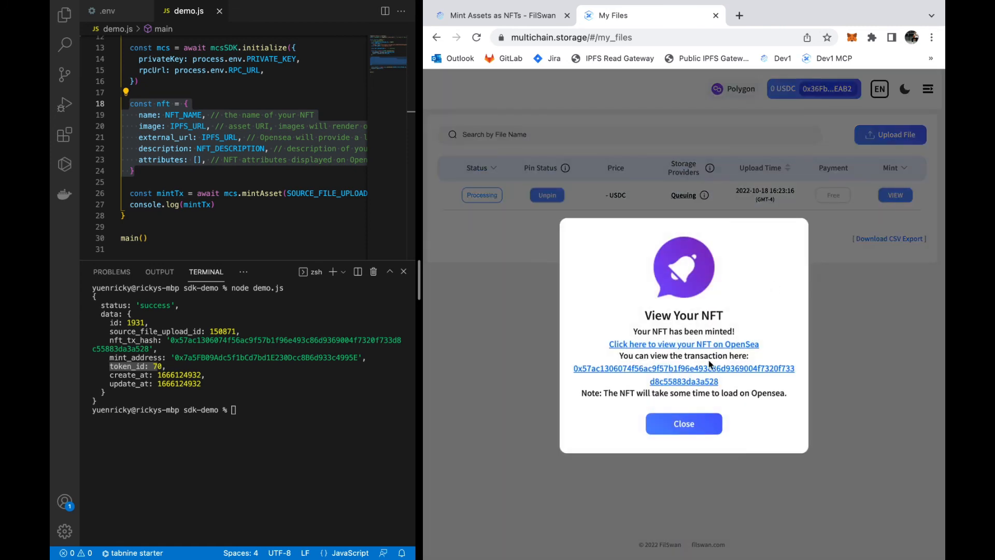
left_click(684, 344)
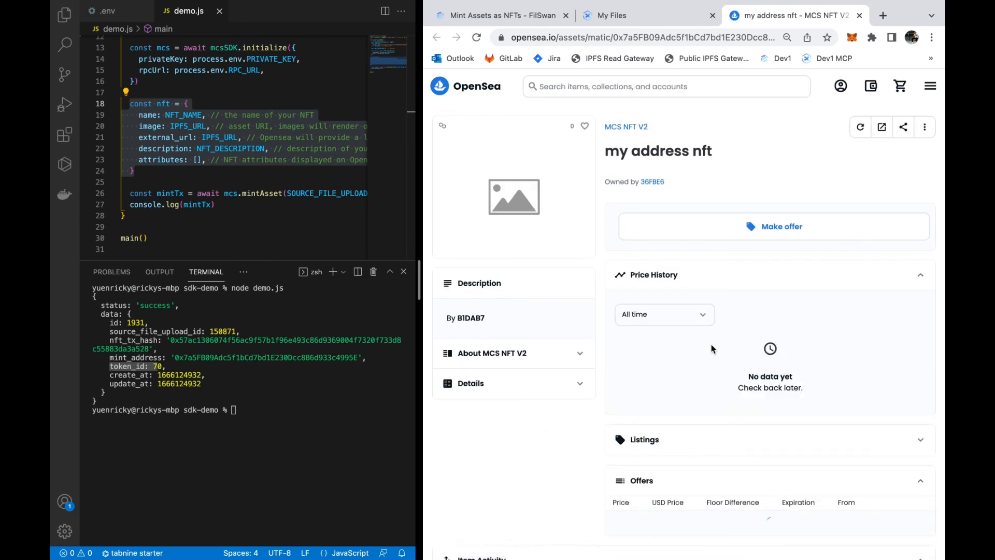
left_click(604, 15)
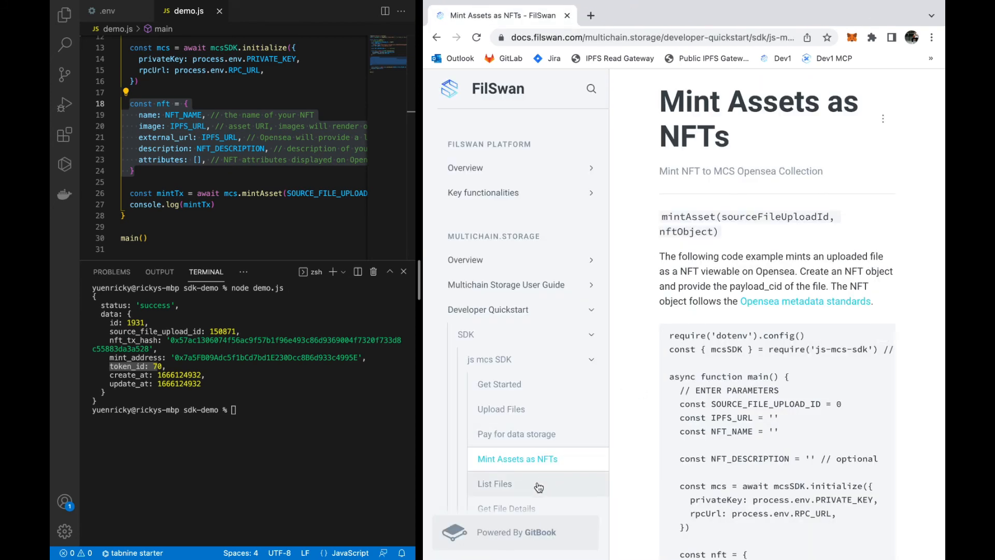
- Copy the List Files code example from the docs into demo.js
left_click(494, 484)
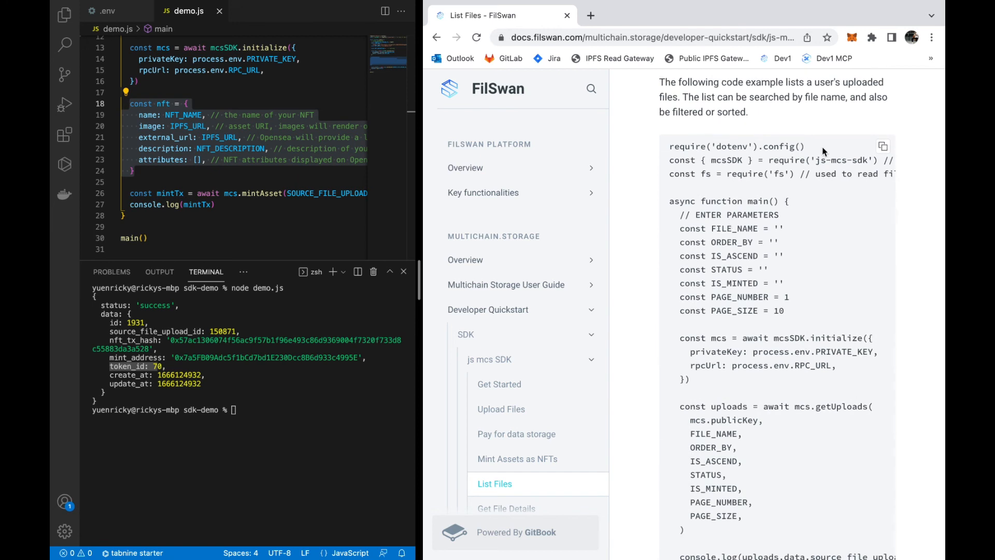
left_click(882, 147)
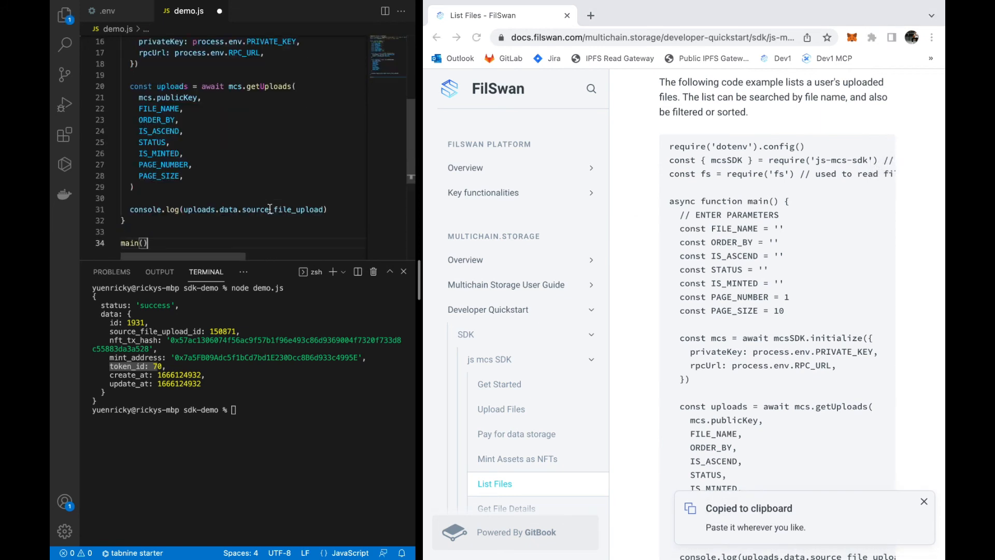
scroll("up", 3)
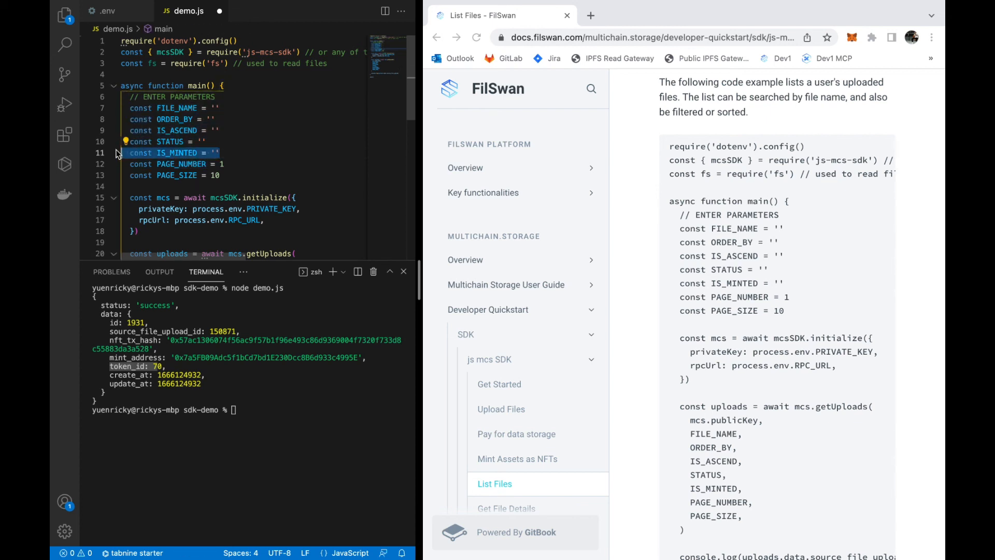
- Review the IS_MINTED, STATUS and IS_ASCEND parameters, then run node demo.js
left_click(203, 142)
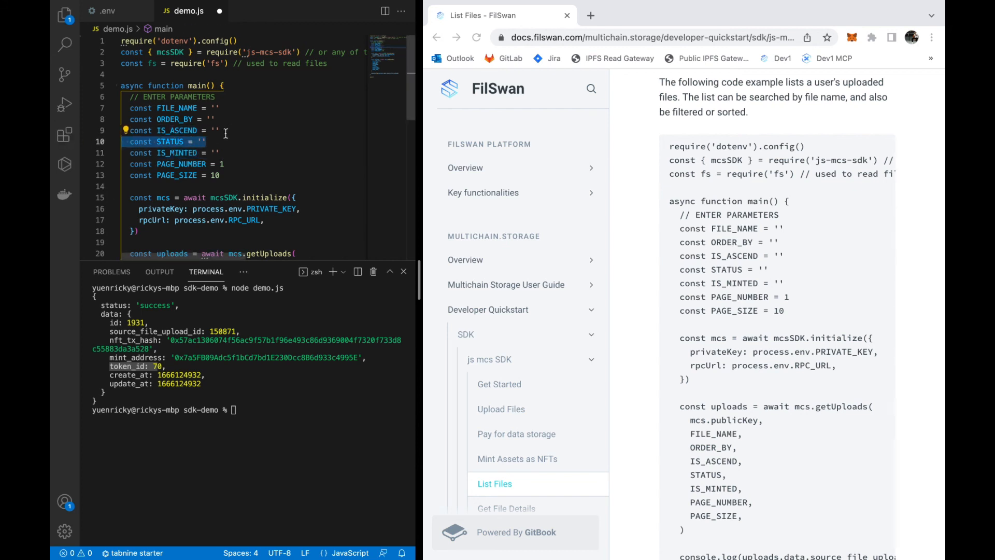
left_click(171, 131)
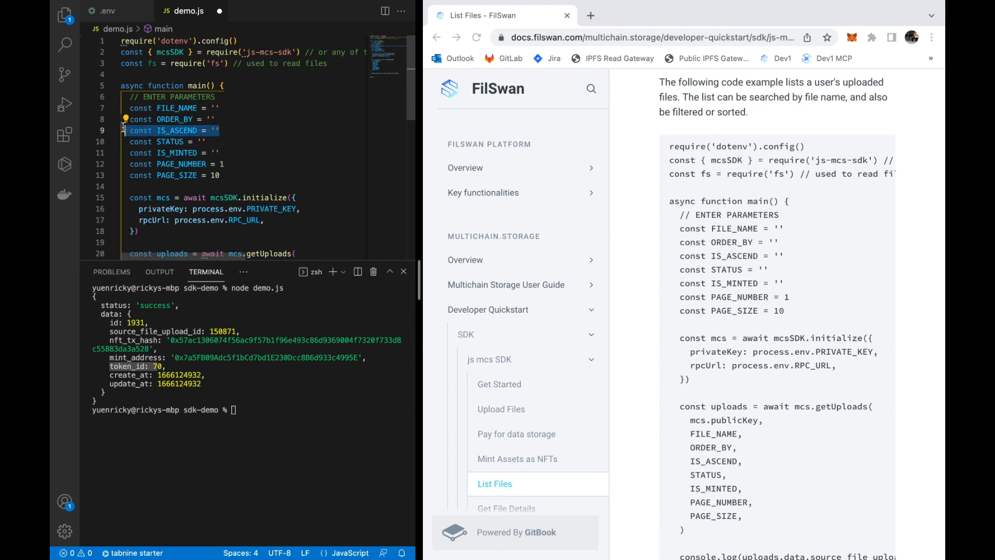
left_click(209, 119)
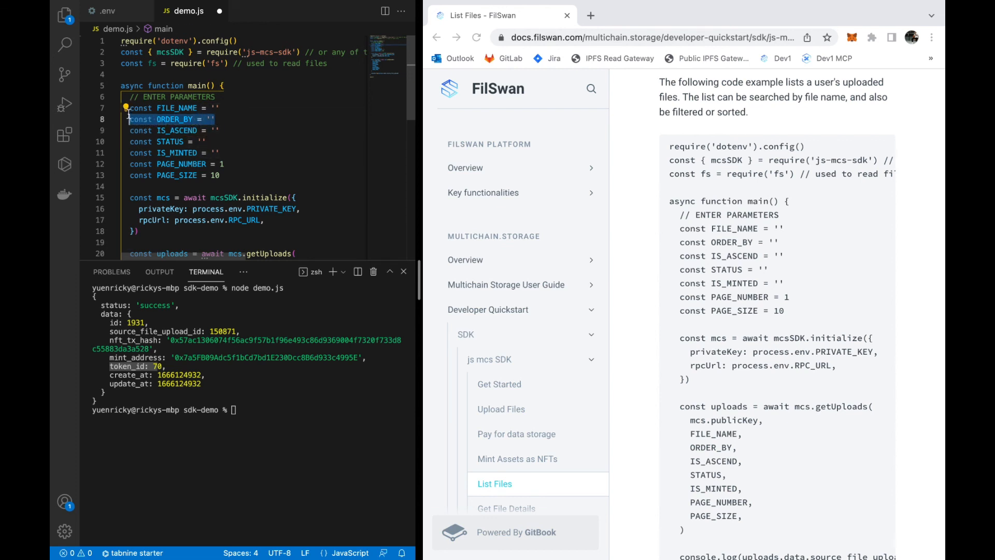
scroll("down", 3)
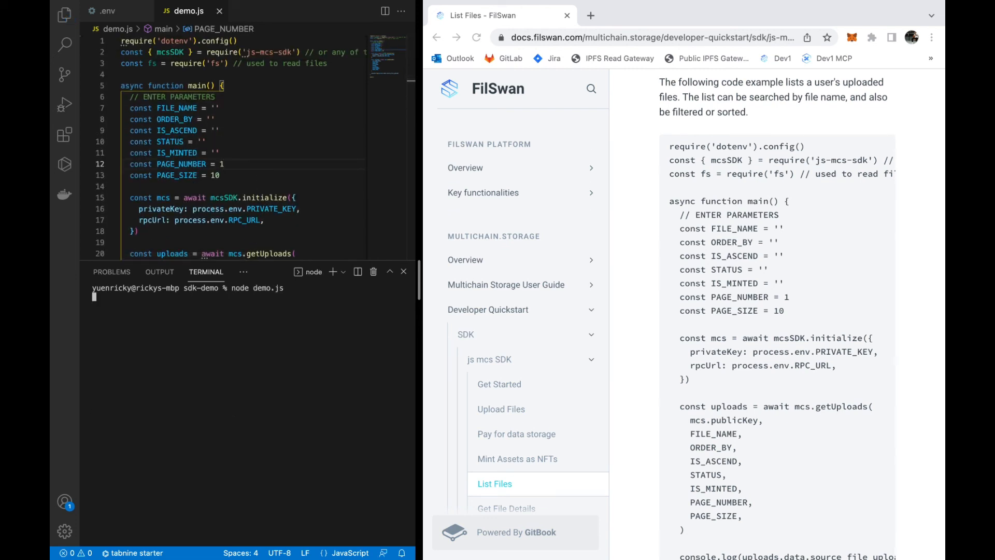
key("Return")
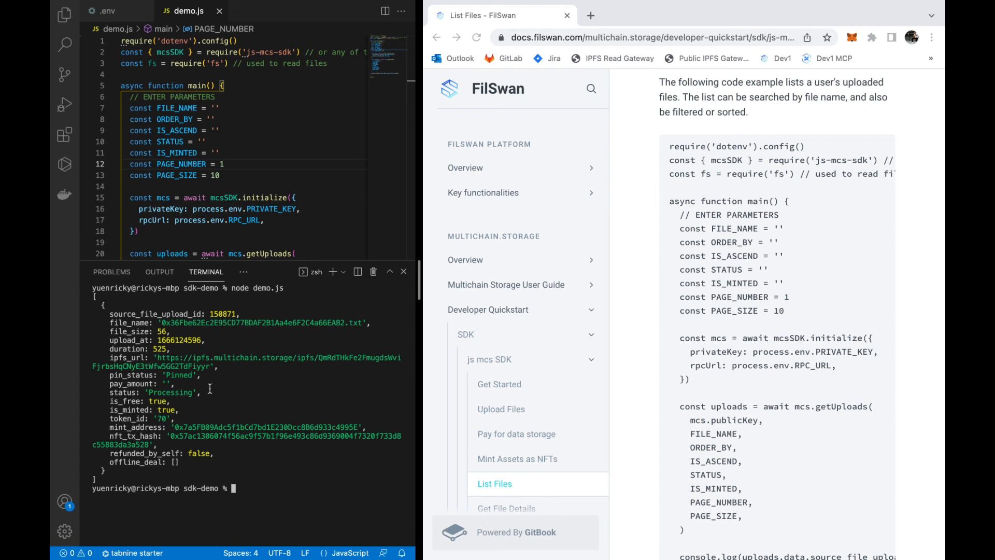
mouse_move(368, 442)
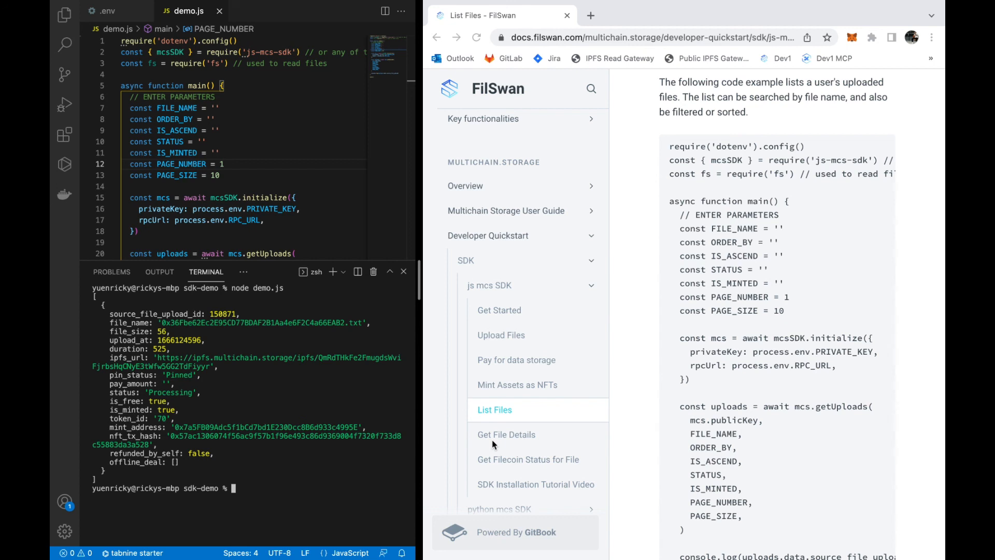
- Switch between the List Files docs and the js-mcs-sdk GitHub Issues page
scroll("up", 3)
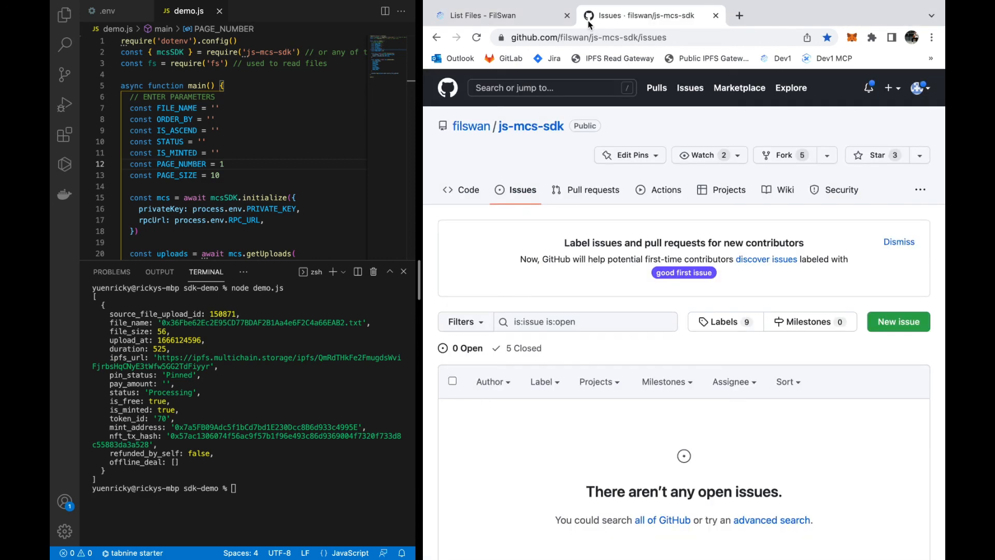
left_click(485, 15)
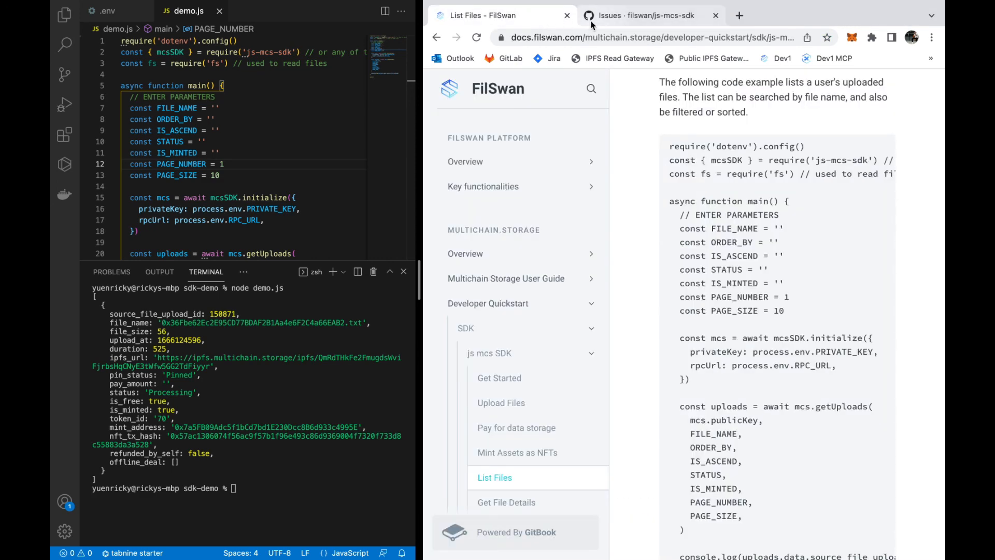
left_click(640, 15)
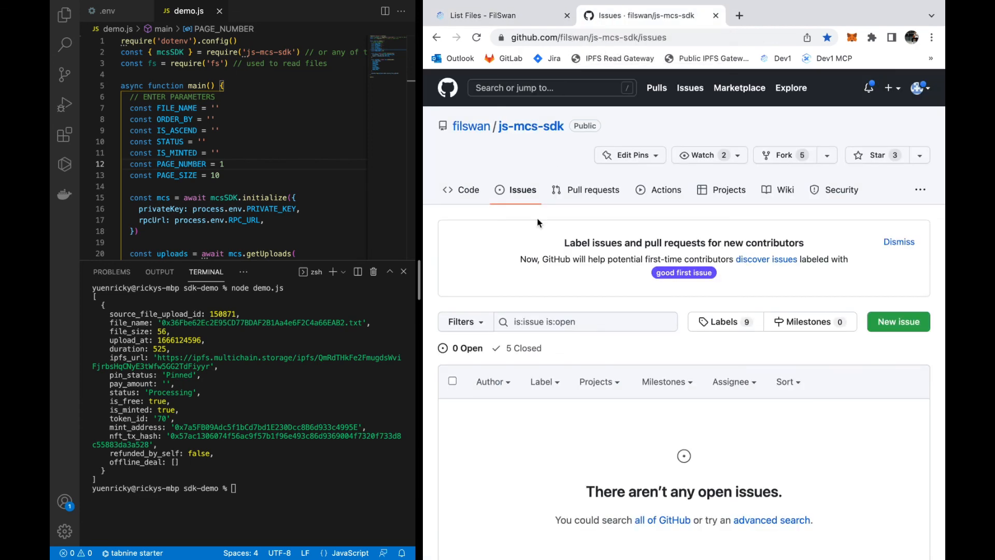